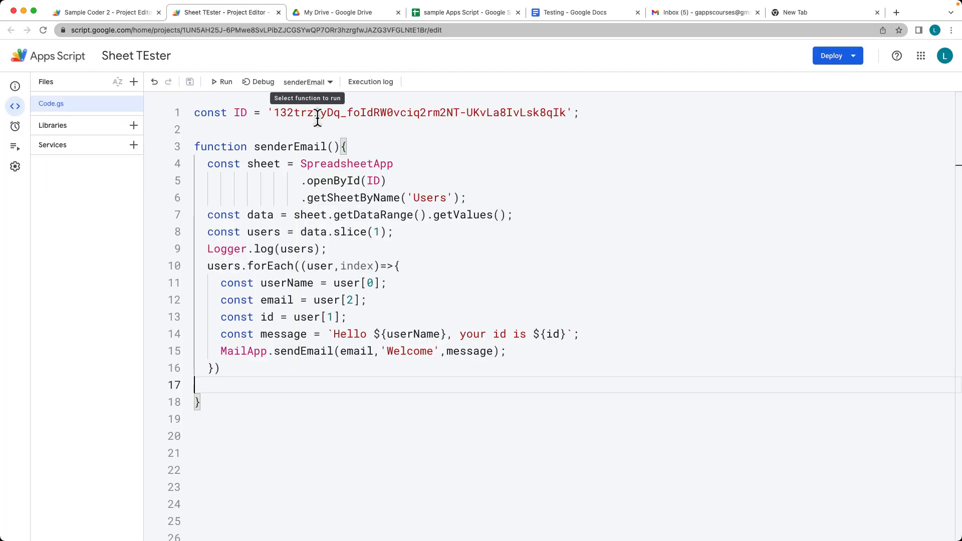
# Switch to the Gmail inbox showing the six received Welcome emails with names and ids.
pyautogui.click(704, 12)
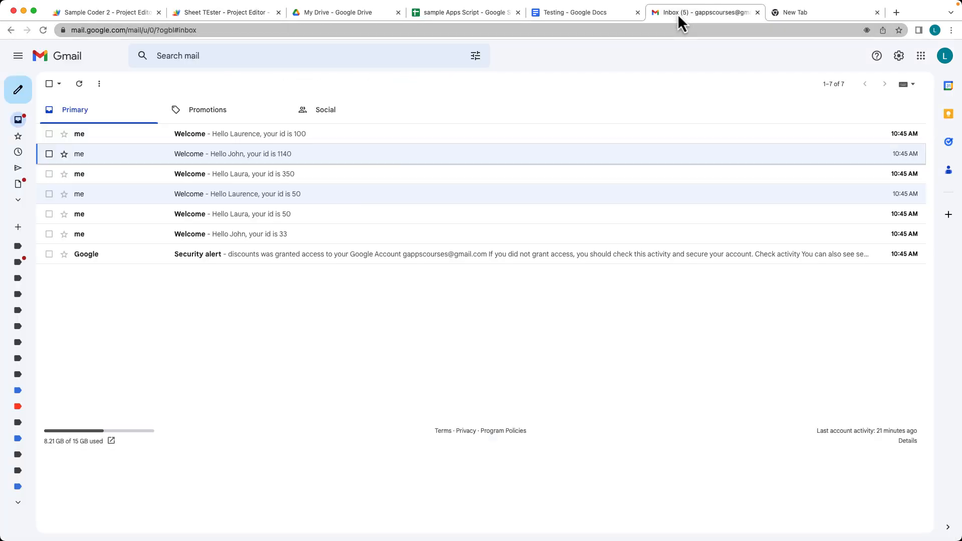
pyautogui.moveTo(221, 134)
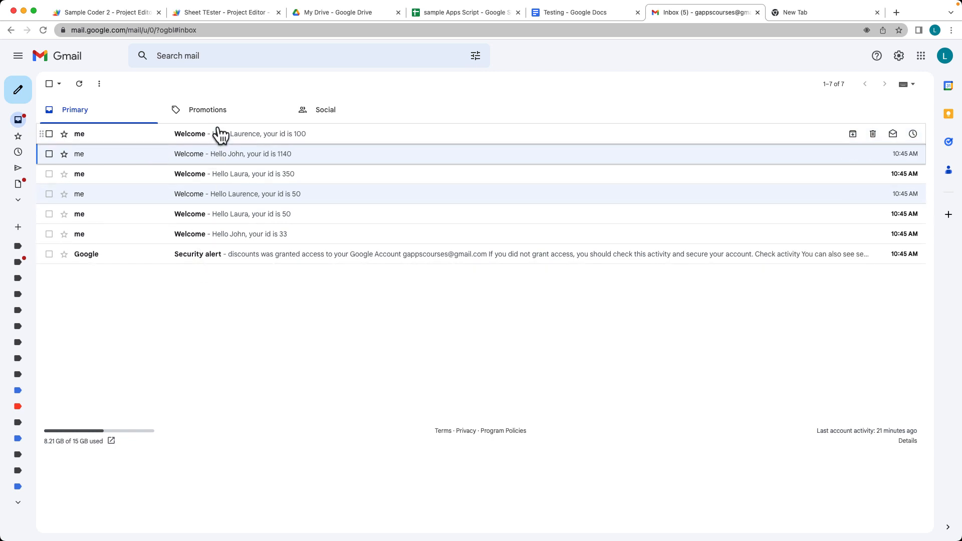
pyautogui.moveTo(232, 225)
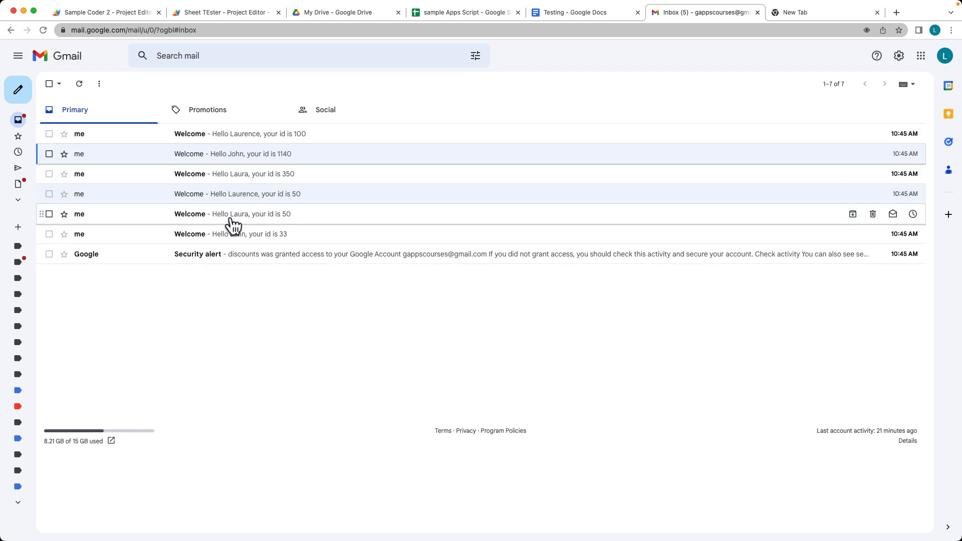
pyautogui.moveTo(193, 230)
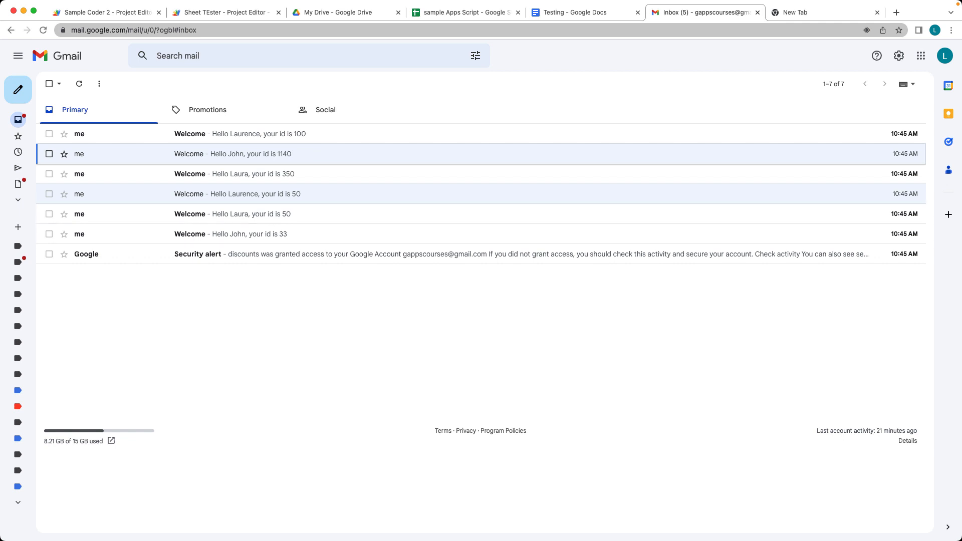
# Switch to the Sheet TEster script project holding only the spreadsheet ID constant.
pyautogui.click(224, 12)
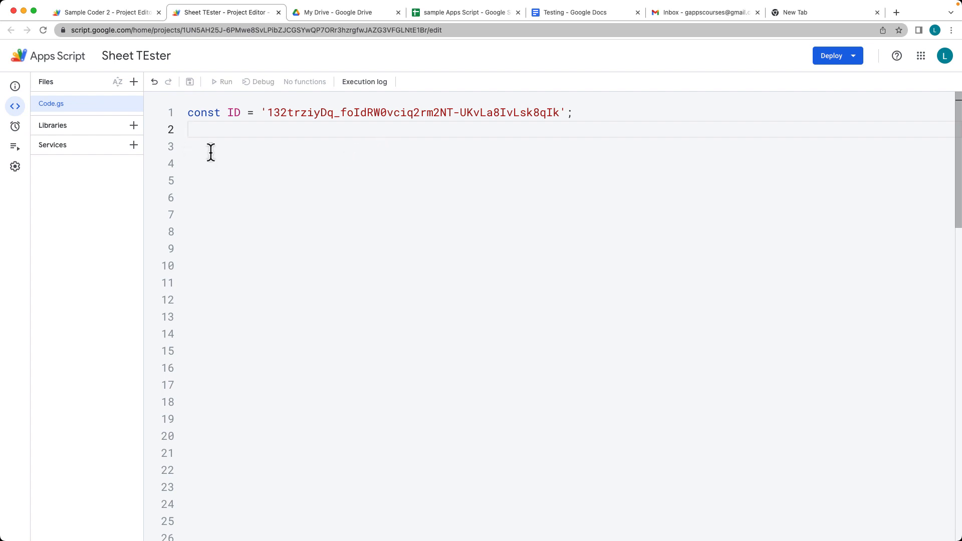
pyautogui.moveTo(263, 180)
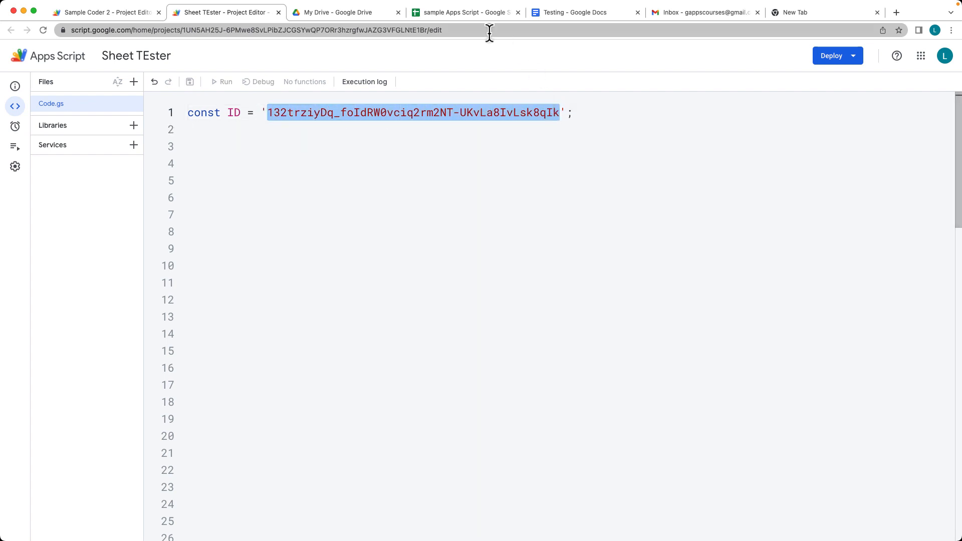
# Switch to the sample spreadsheet's Users sheet listing six users with names, IDs and emails.
pyautogui.click(464, 12)
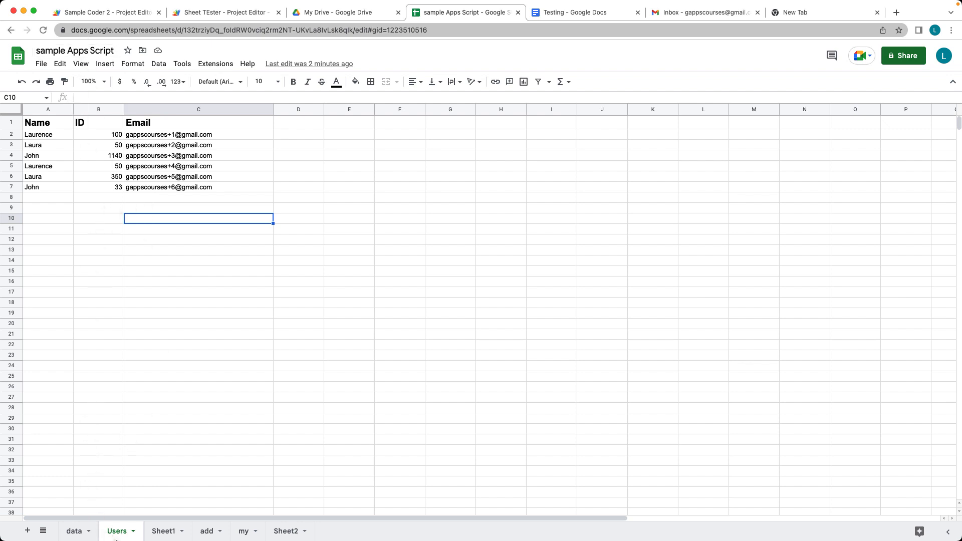
pyautogui.moveTo(120, 220)
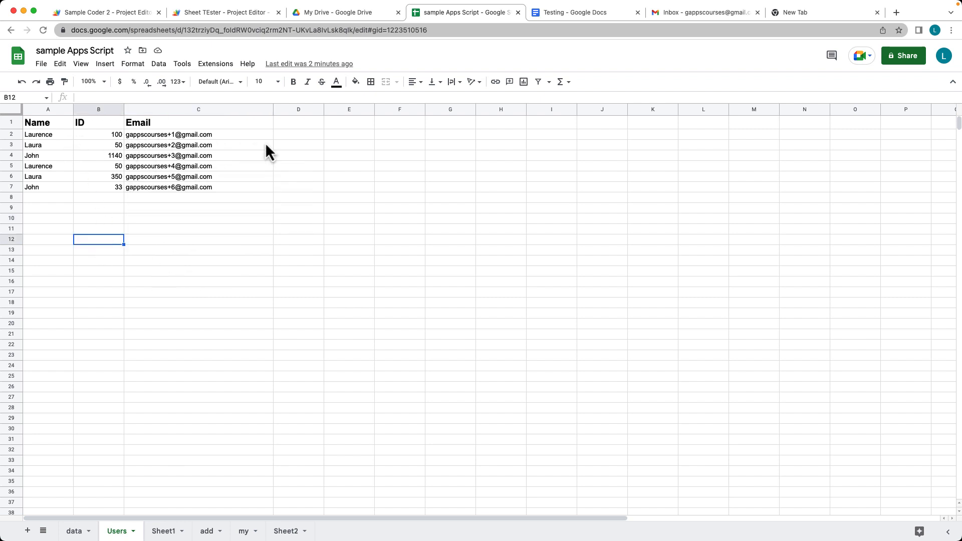
# Write senderEmail with sheet = SpreadsheetApp.openById(ID).getSheetByName('Users') and Logger.log(sheet), then save.
pyautogui.click(223, 12)
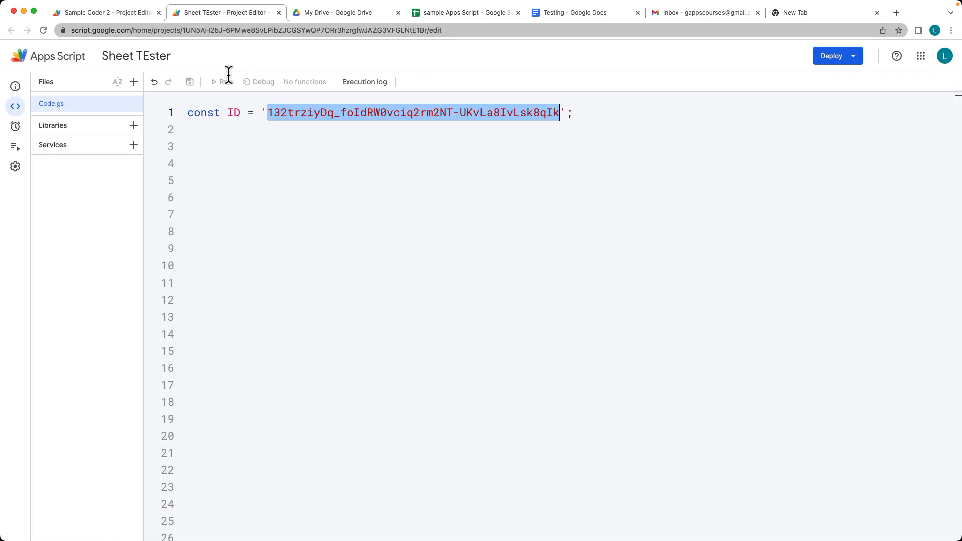
pyautogui.write('function senderEma')
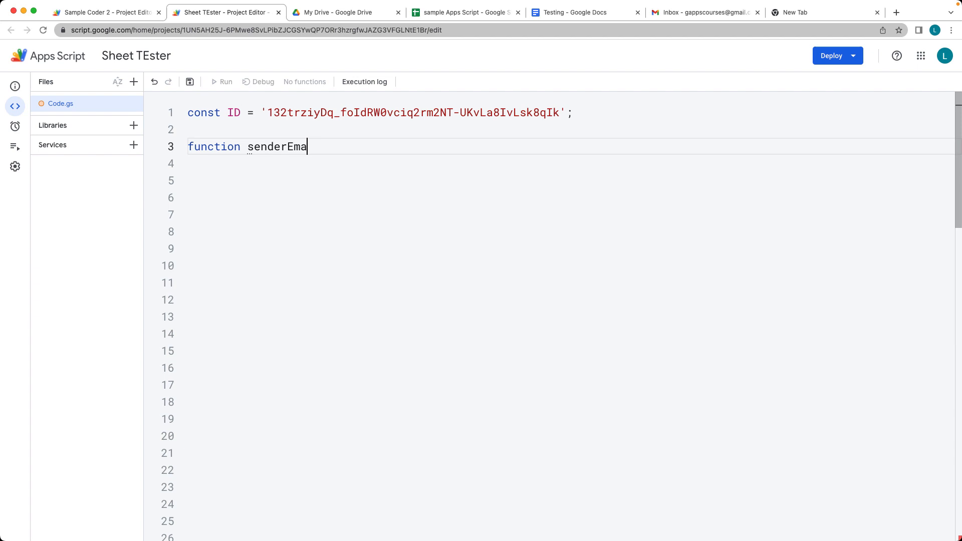
pyautogui.write('l(){')
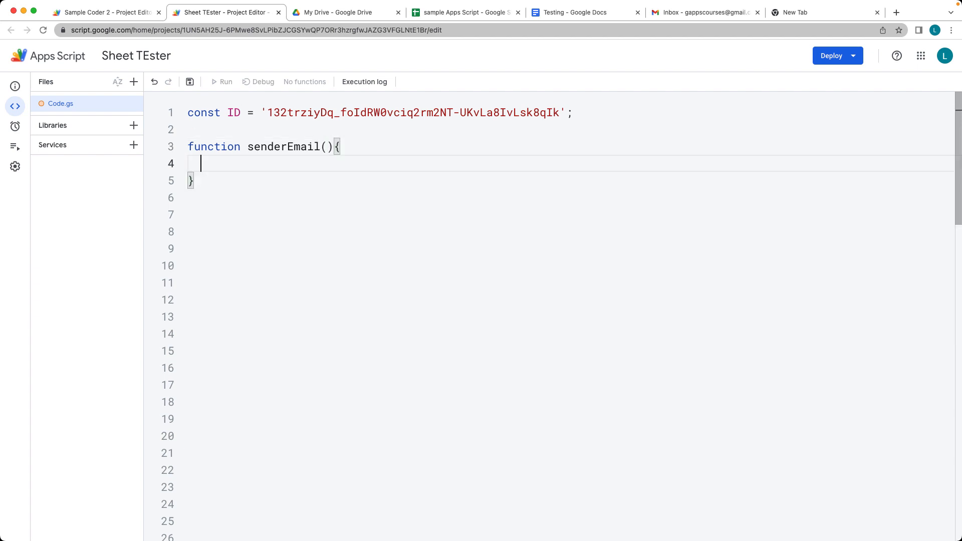
pyautogui.write('const sheet')
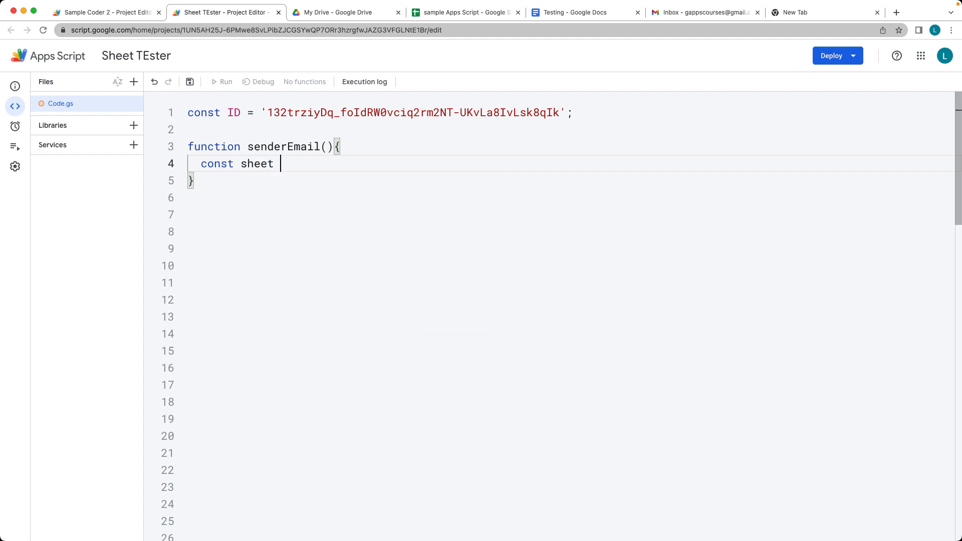
pyautogui.write('=')
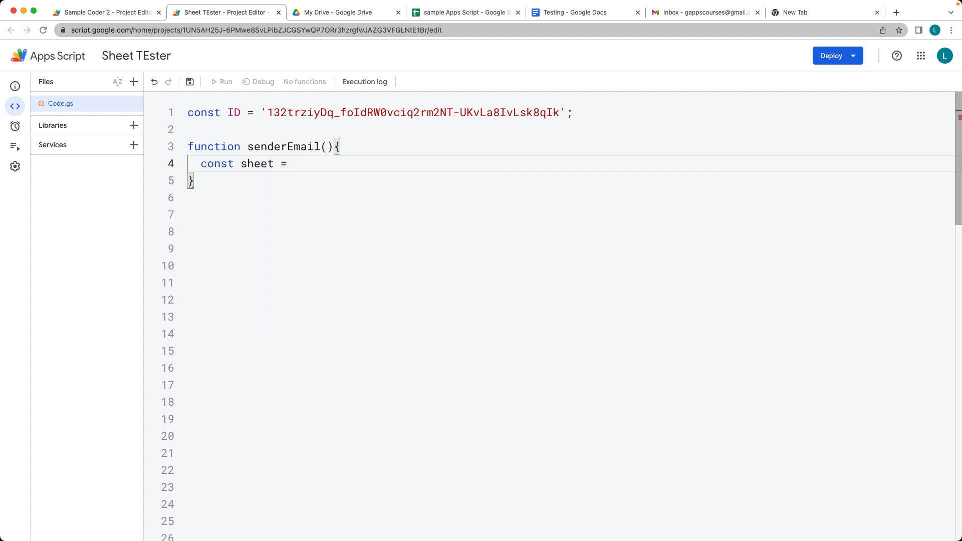
pyautogui.write('SpreadsheetApp')
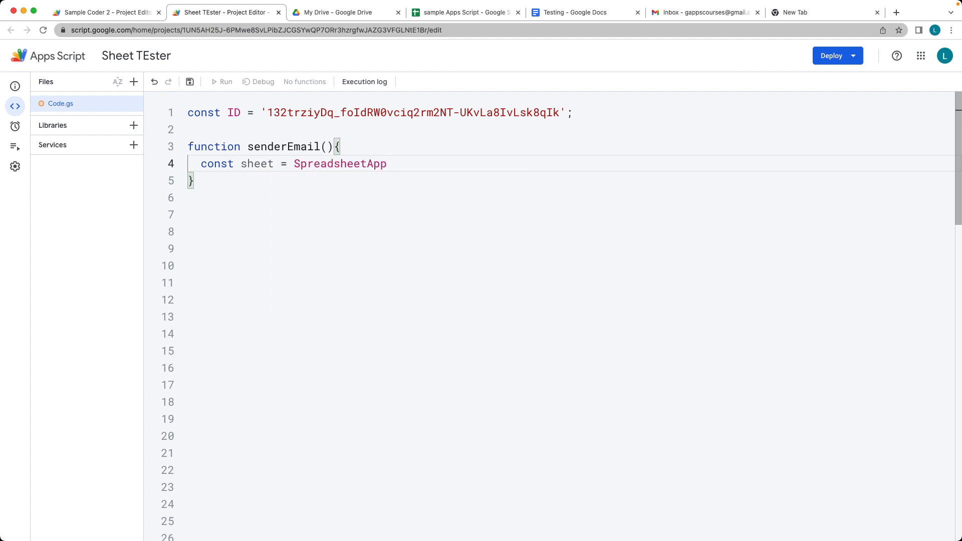
pyautogui.write('.openById')
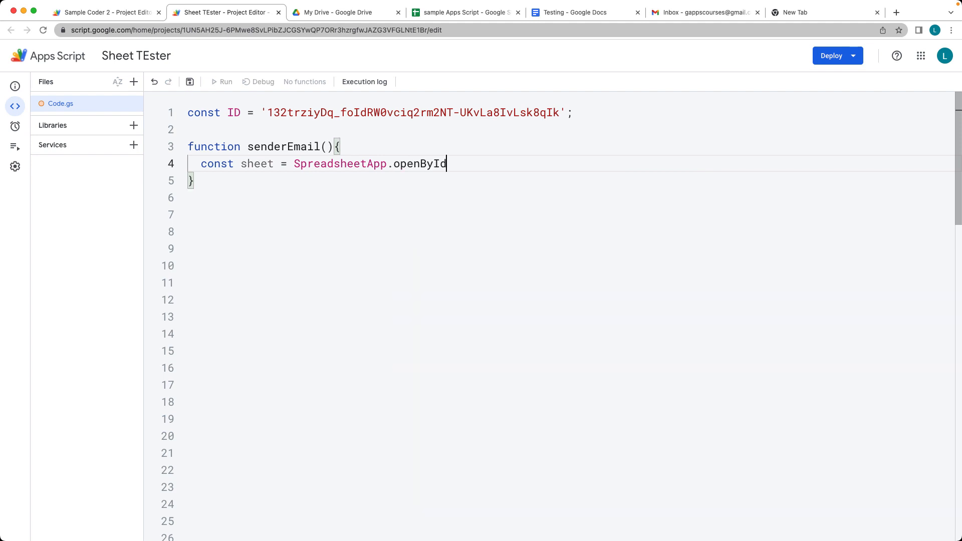
pyautogui.write('(ID)')
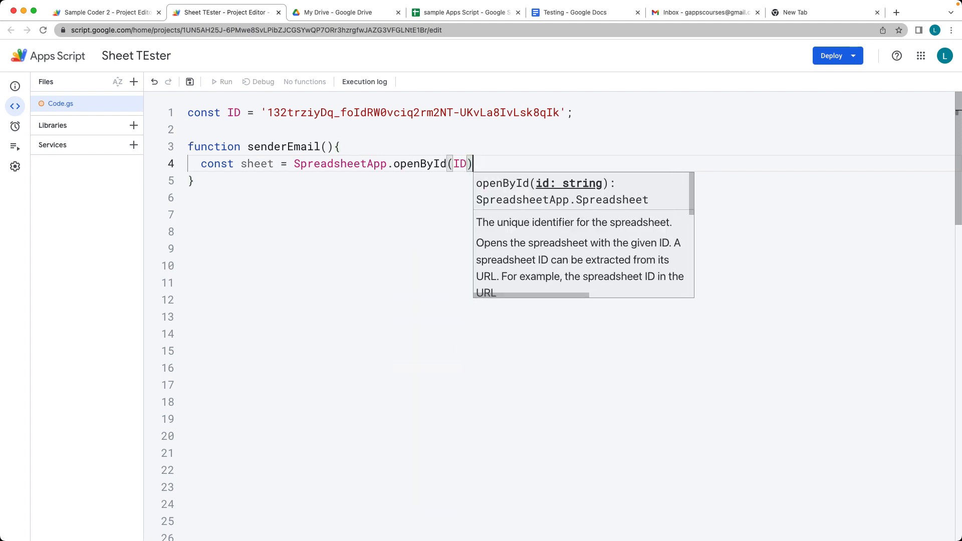
pyautogui.write('.getSheetByName')
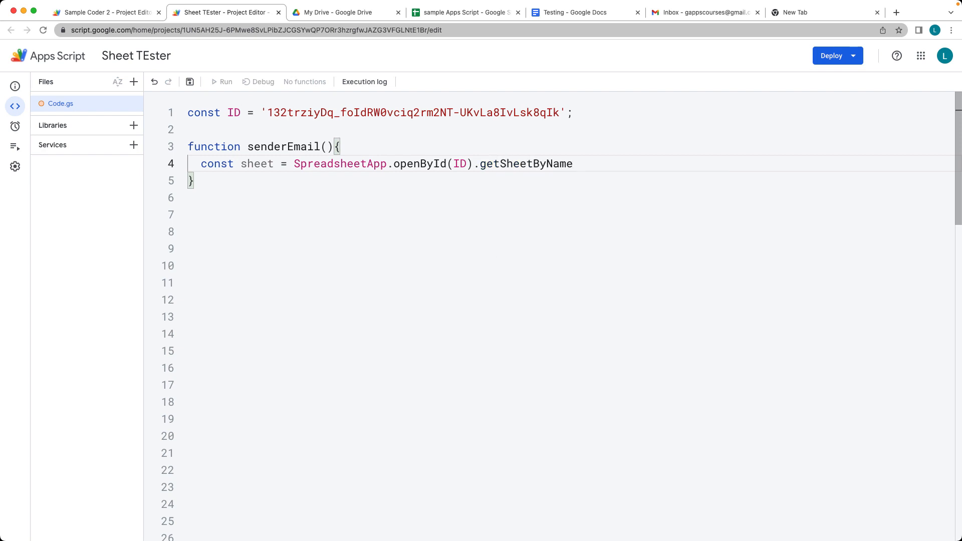
pyautogui.write("('USers');")
pyautogui.write('Logger.log(she)')
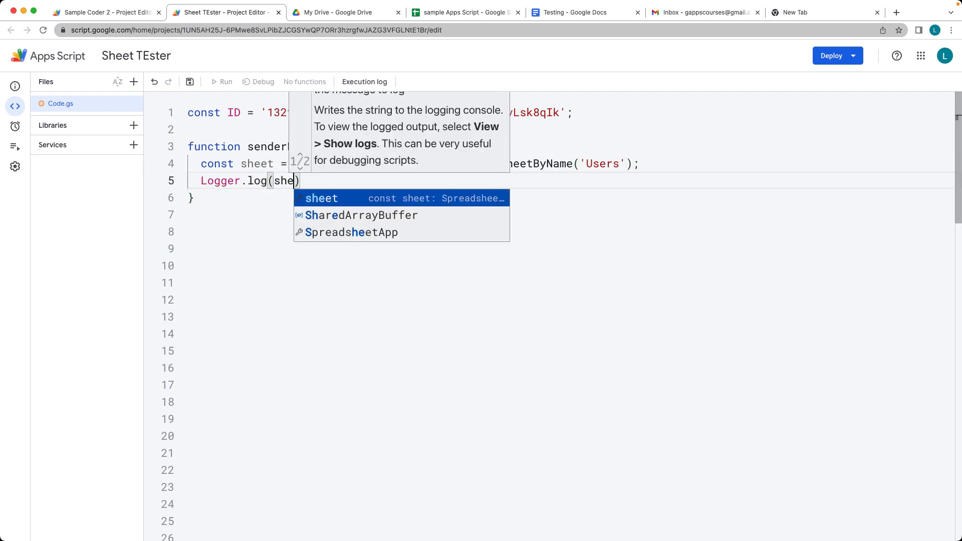
pyautogui.press('Enter')
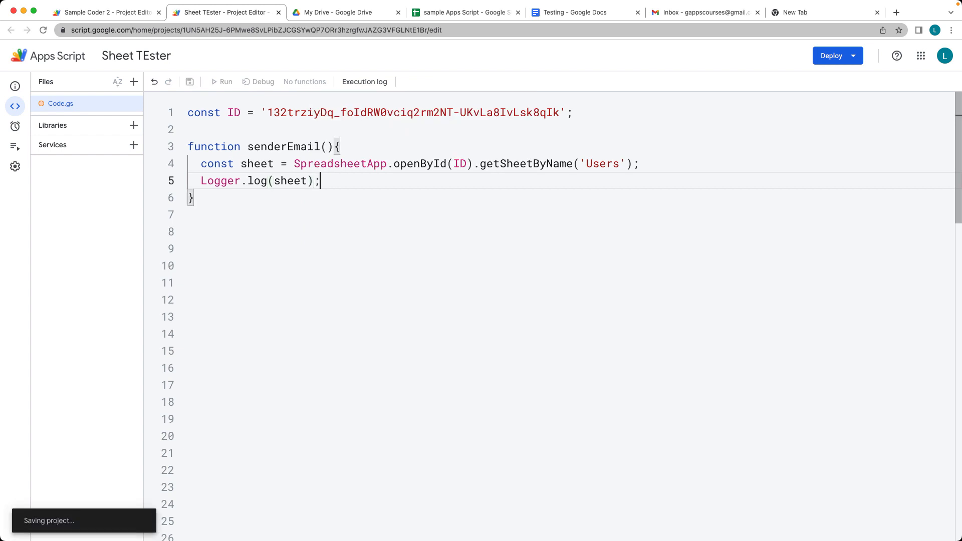
# Run senderEmail, confirm the log shows Sheet, and dismiss the execution log.
pyautogui.click(221, 81)
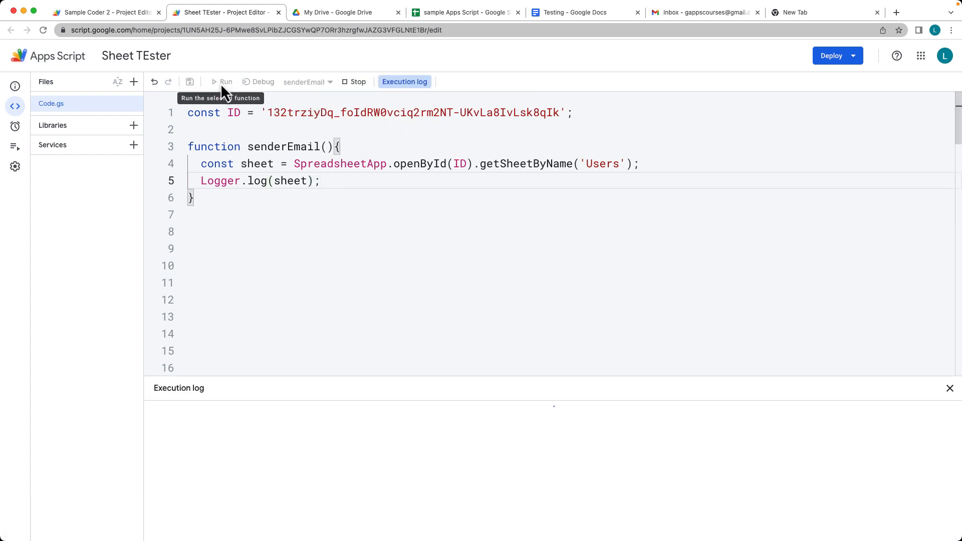
pyautogui.click(221, 82)
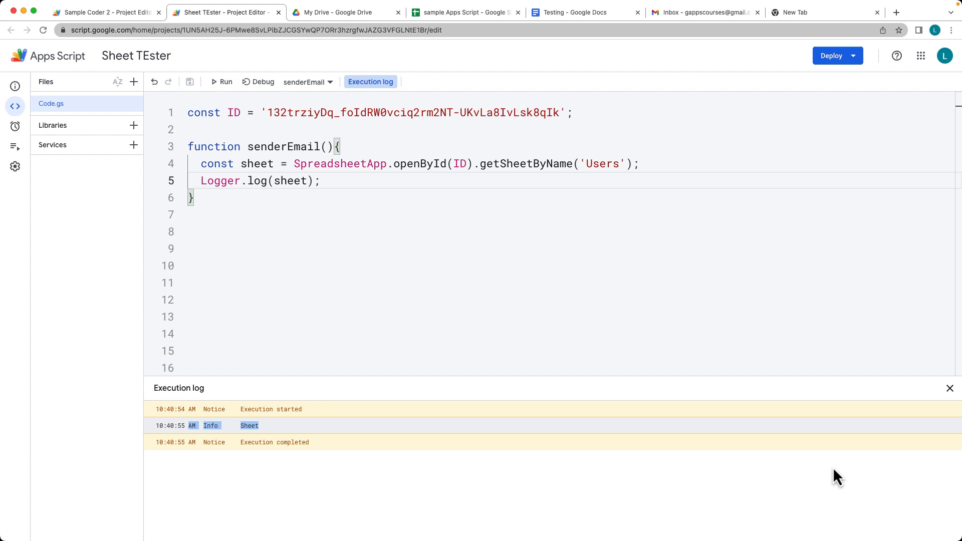
pyautogui.click(949, 388)
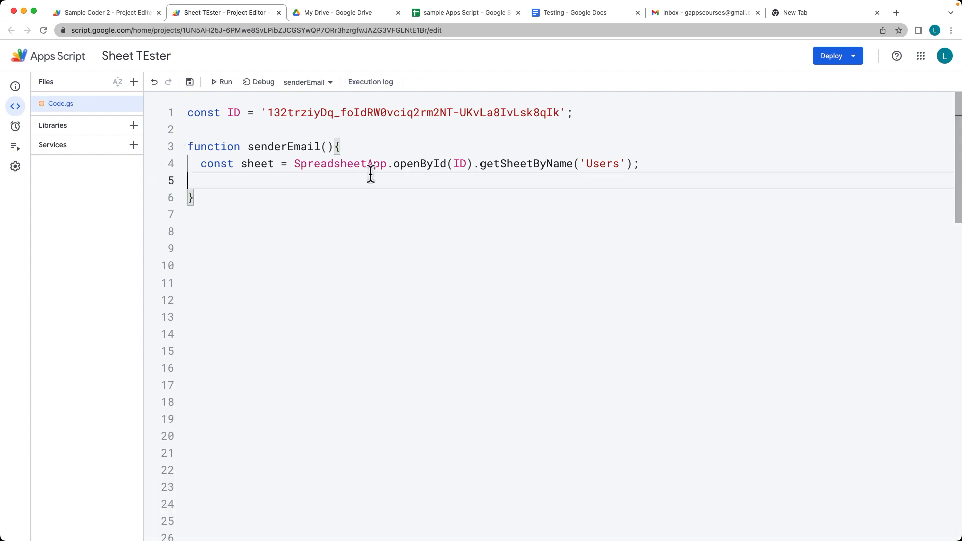
# Begin a line 'const data = sheet.getDataRange().' in senderEmail.
pyautogui.press('enter')
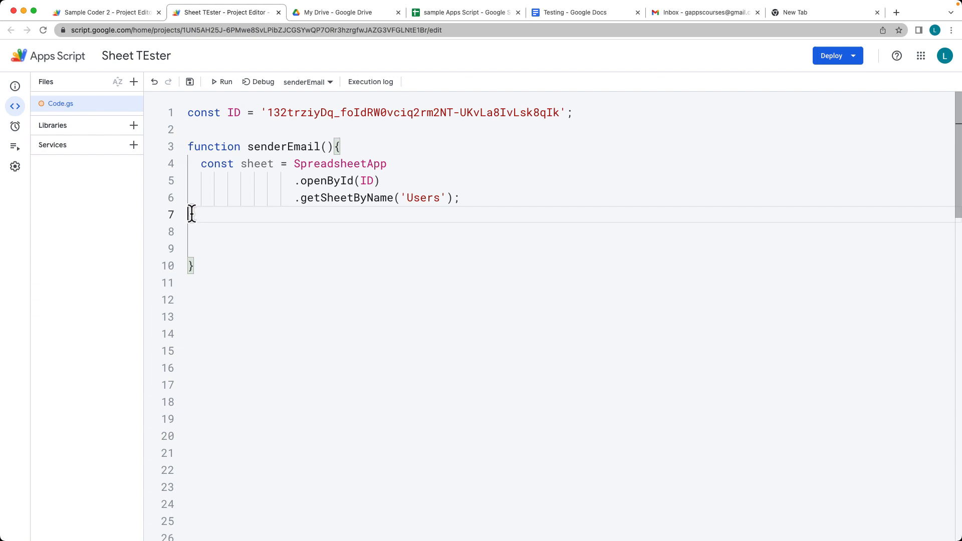
pyautogui.moveTo(258, 216)
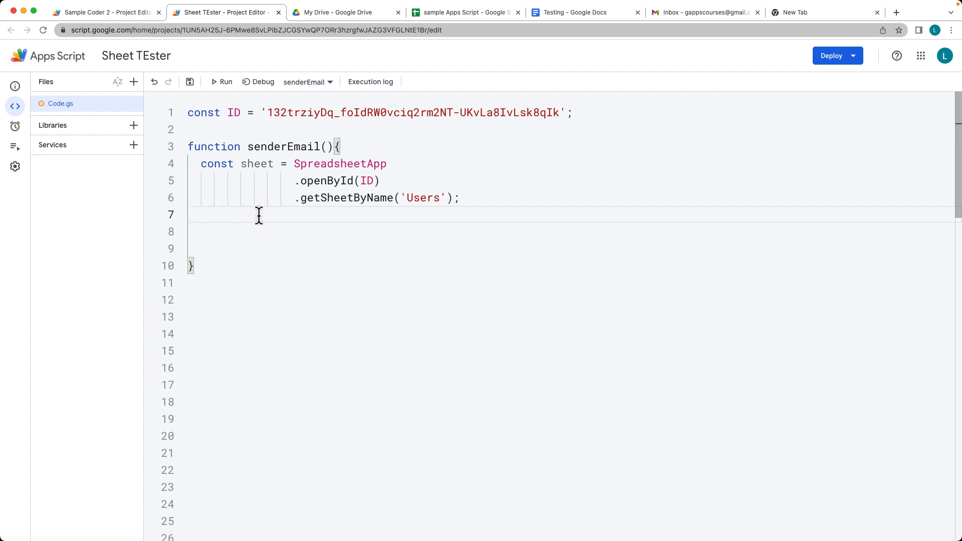
pyautogui.moveTo(371, 225)
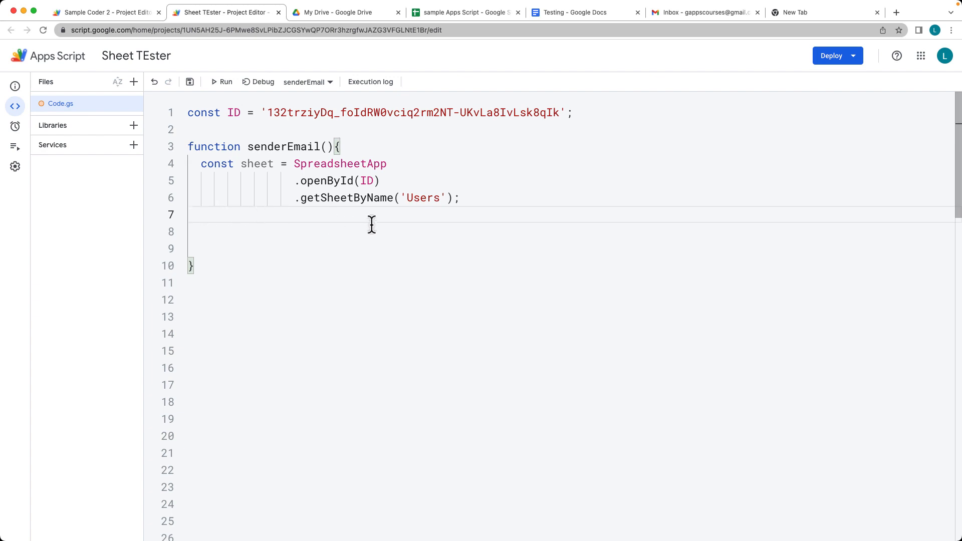
pyautogui.moveTo(482, 224)
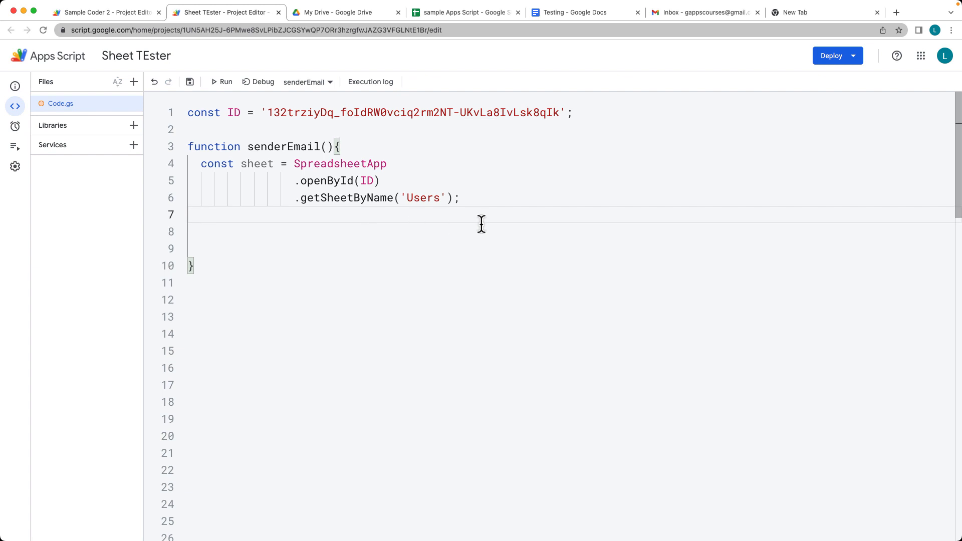
pyautogui.write('const d')
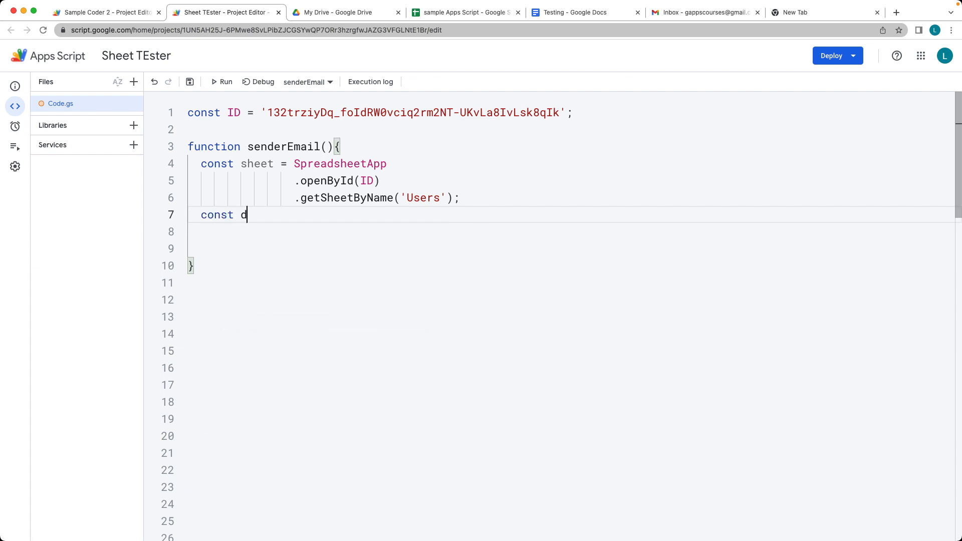
pyautogui.write('ata =')
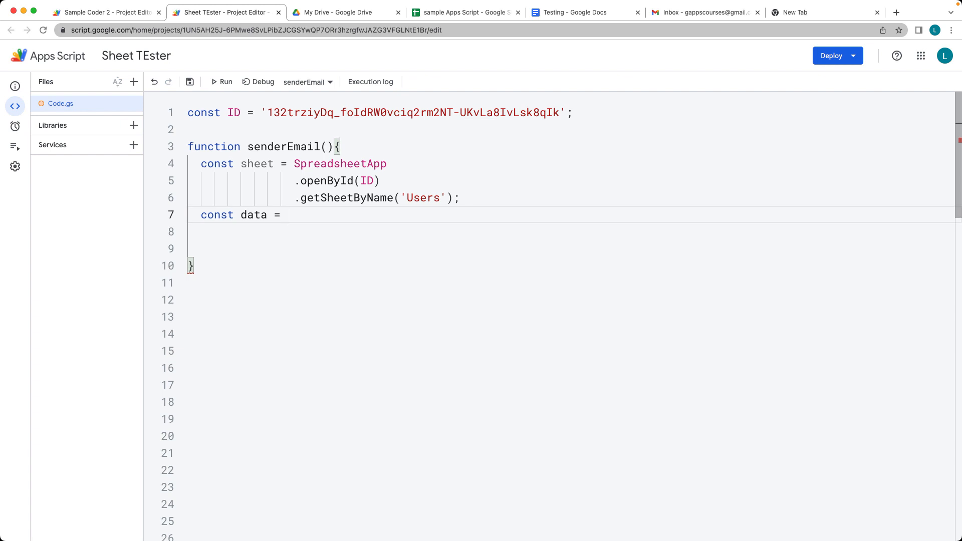
pyautogui.write('sheet.getDataRange')
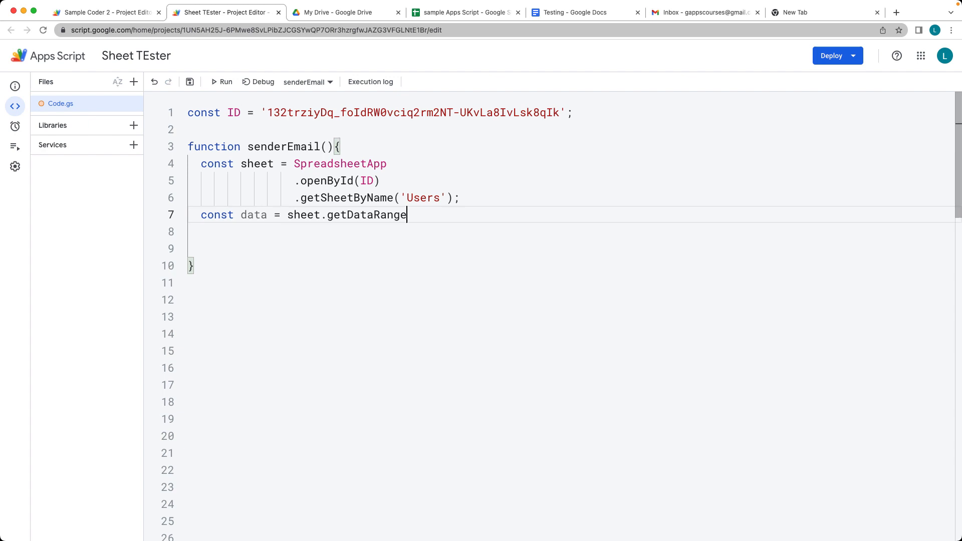
pyautogui.write('()')
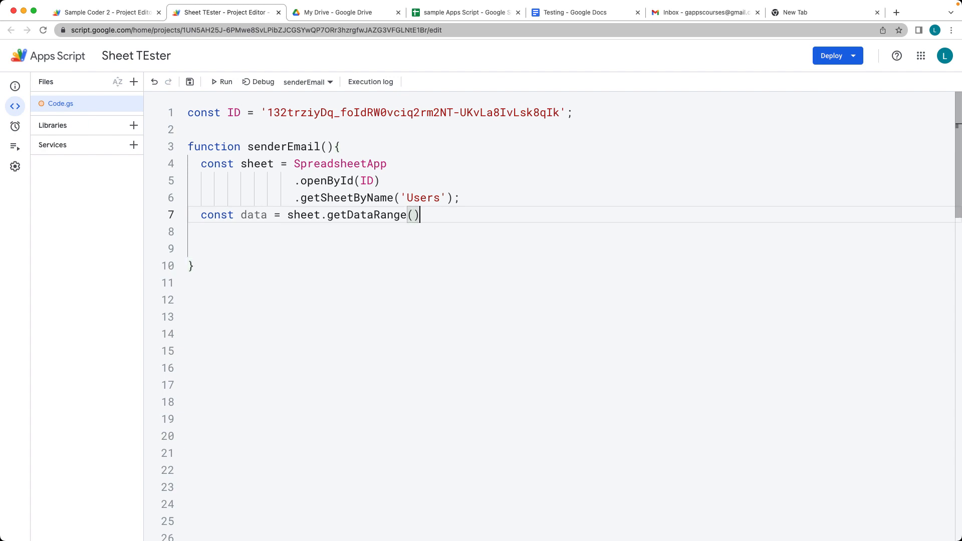
pyautogui.write('.')
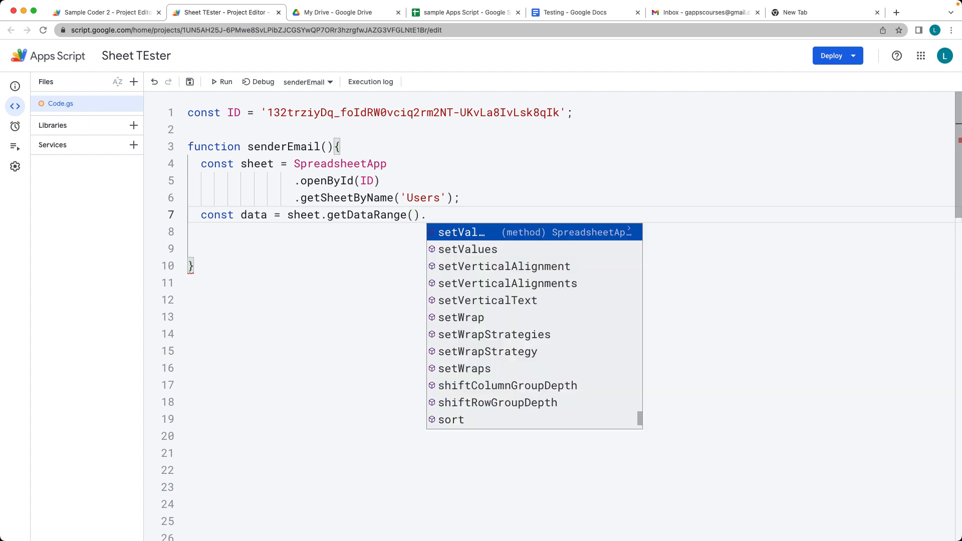
pyautogui.click(463, 12)
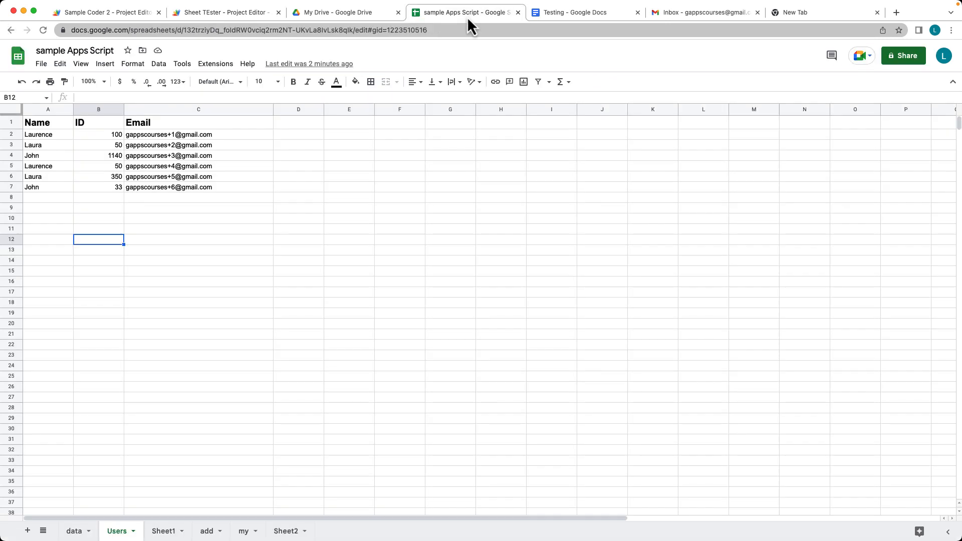
pyautogui.click(299, 122)
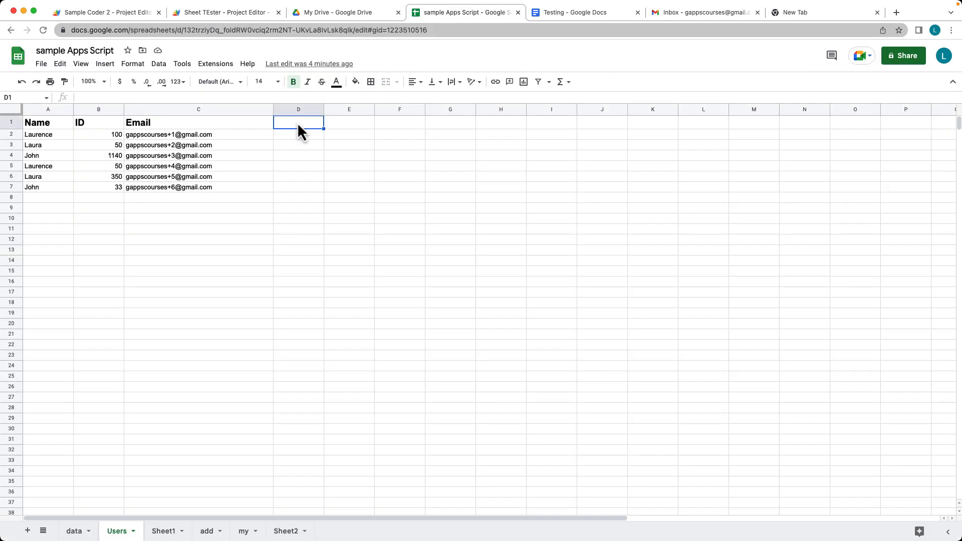
pyautogui.moveTo(50, 208)
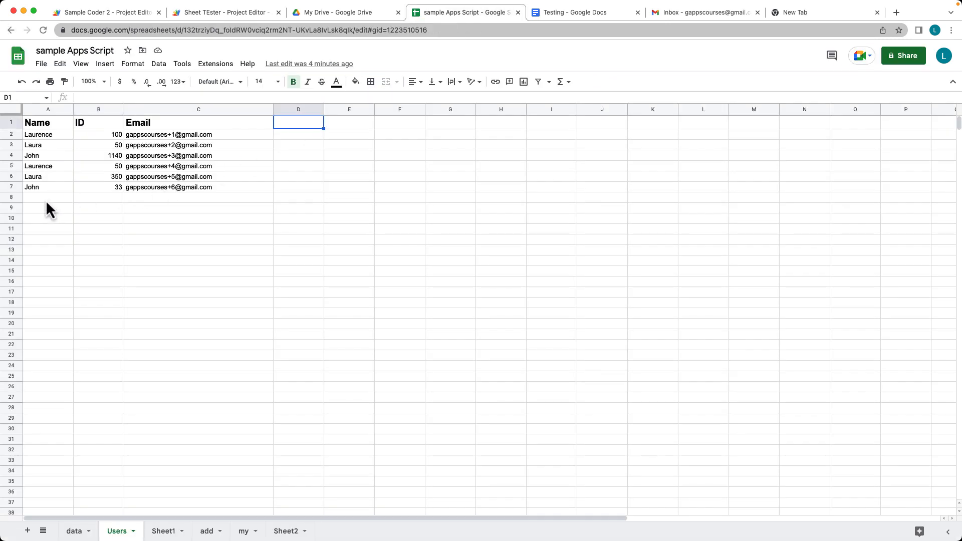
pyautogui.click(48, 122)
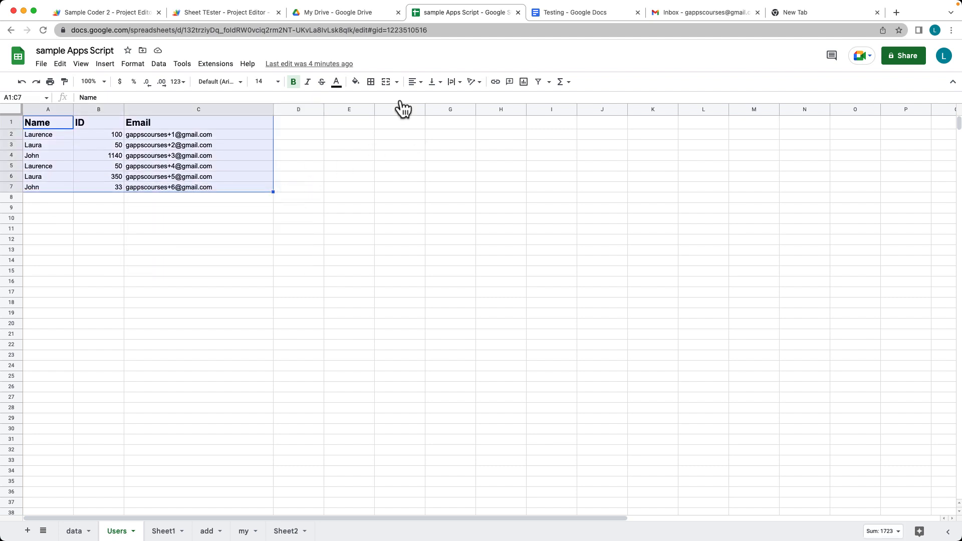
pyautogui.click(224, 12)
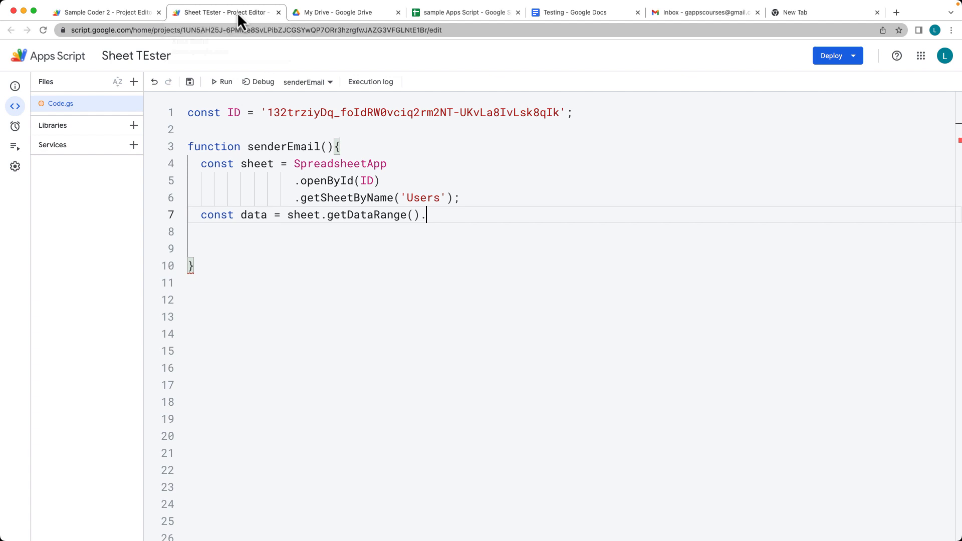
pyautogui.moveTo(428, 215)
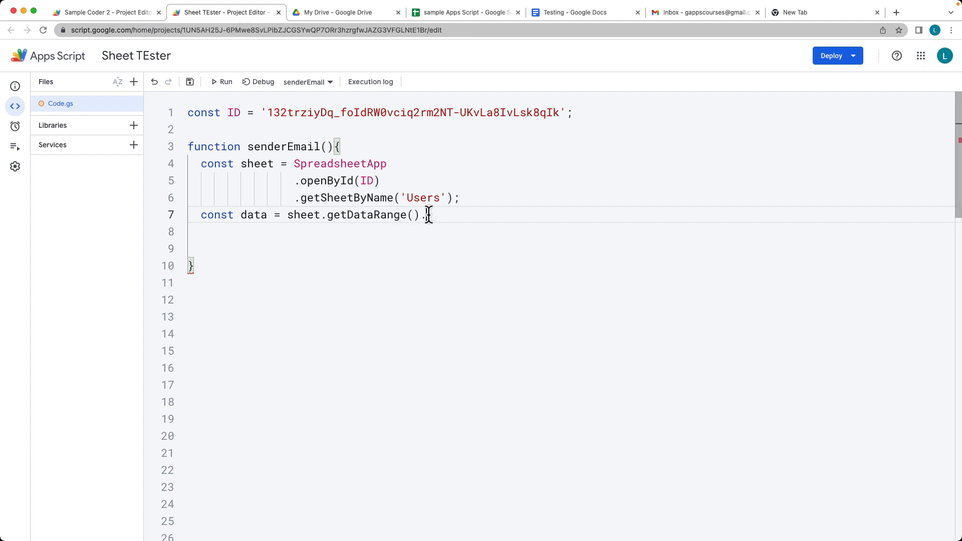
pyautogui.moveTo(430, 215)
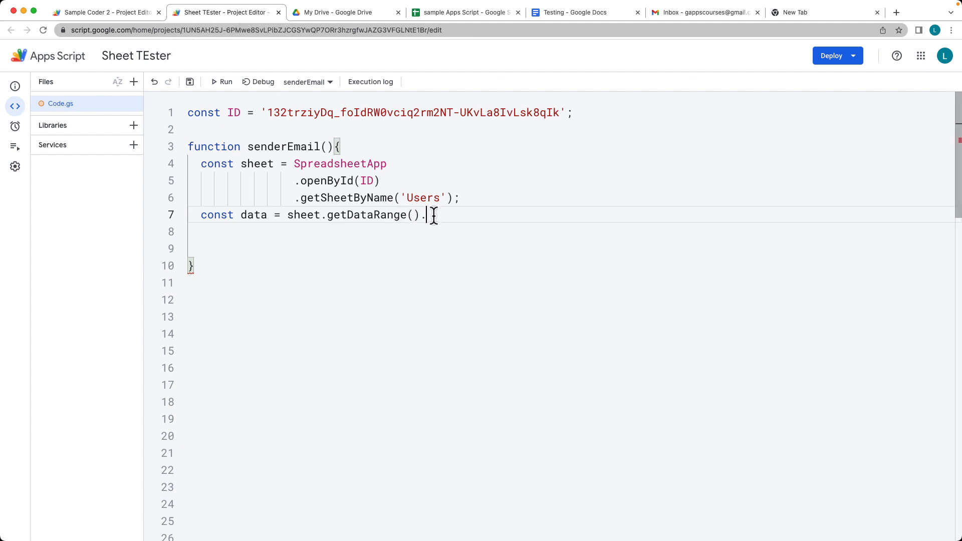
# Complete the data line with getValues(); and view the Users table in the spreadsheet.
pyautogui.write('getValues();')
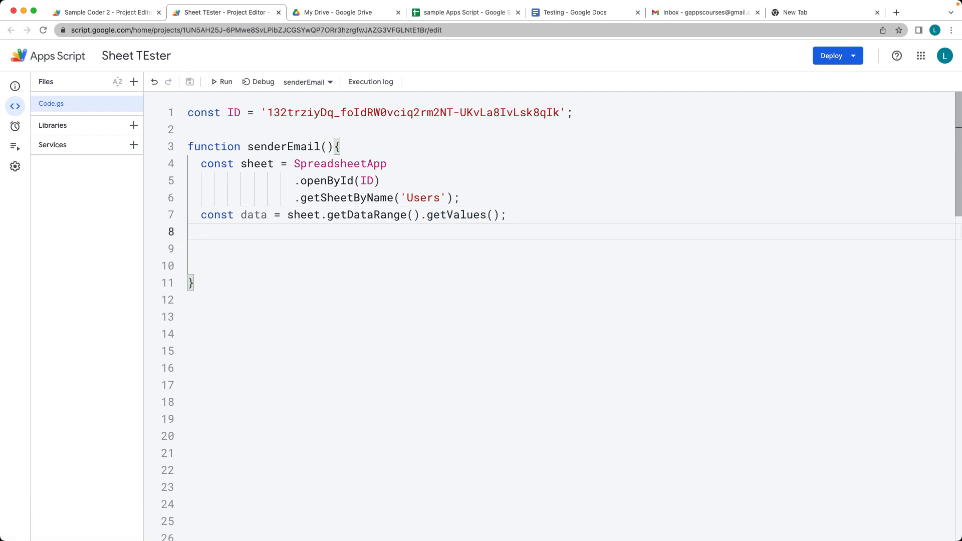
pyautogui.moveTo(330, 340)
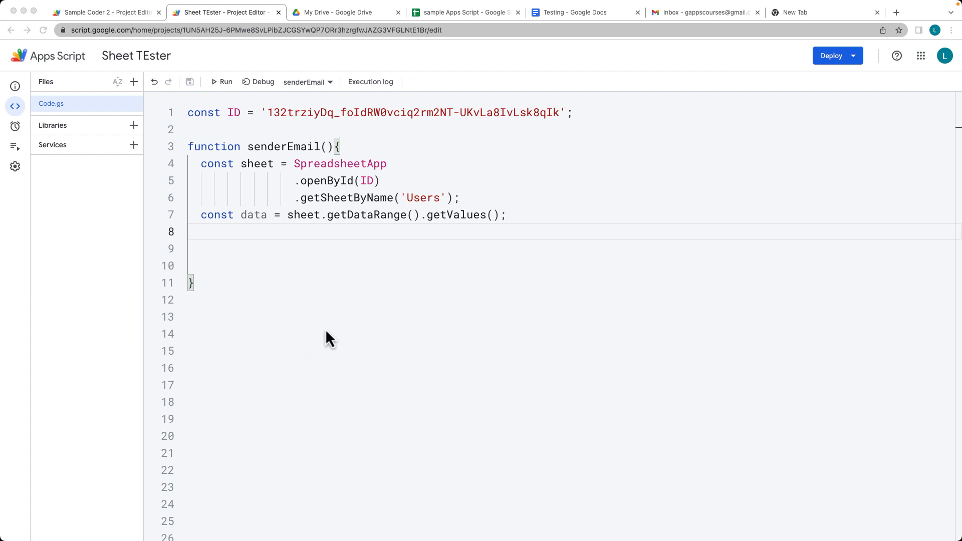
pyautogui.click(464, 12)
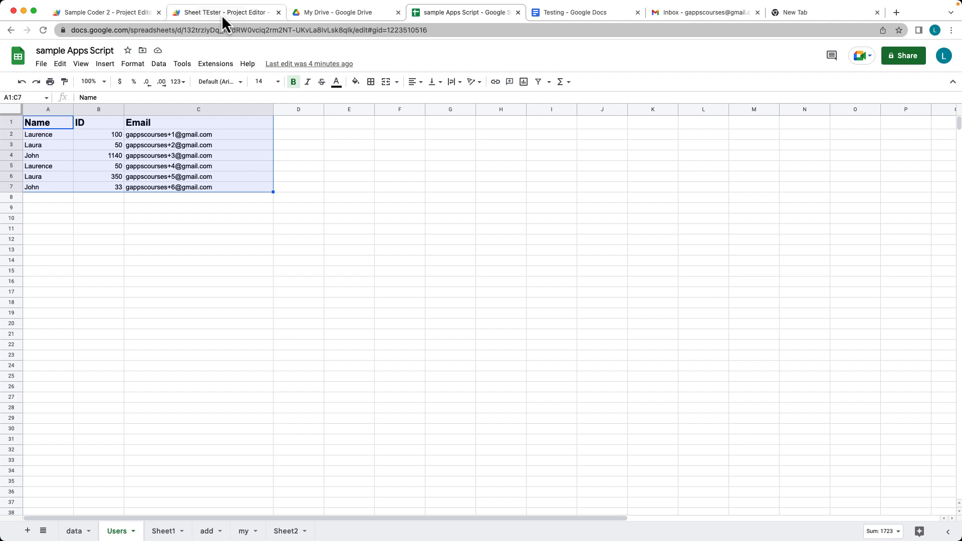
# Add 'const users = data.slice(1);' and 'Logger.log(users);' to senderEmail.
pyautogui.click(224, 12)
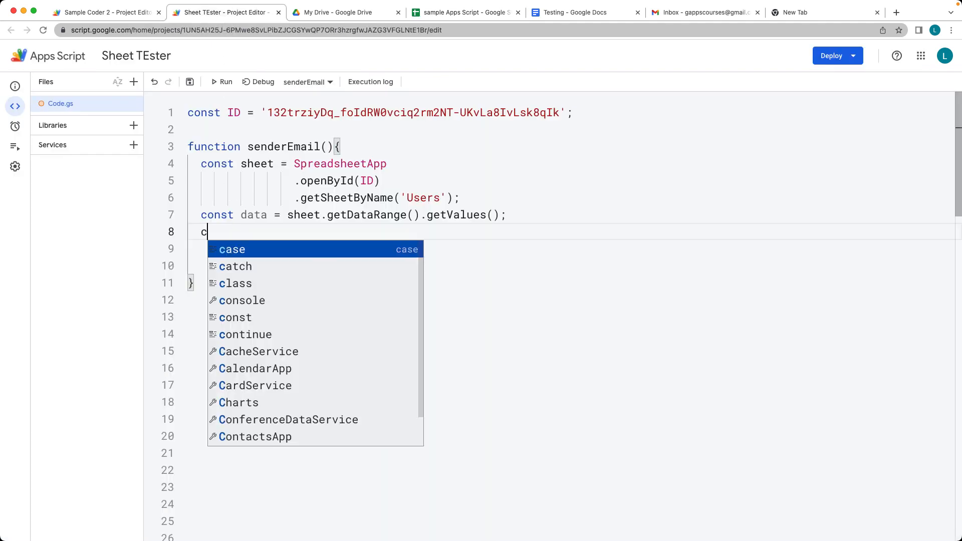
pyautogui.write('onst users =')
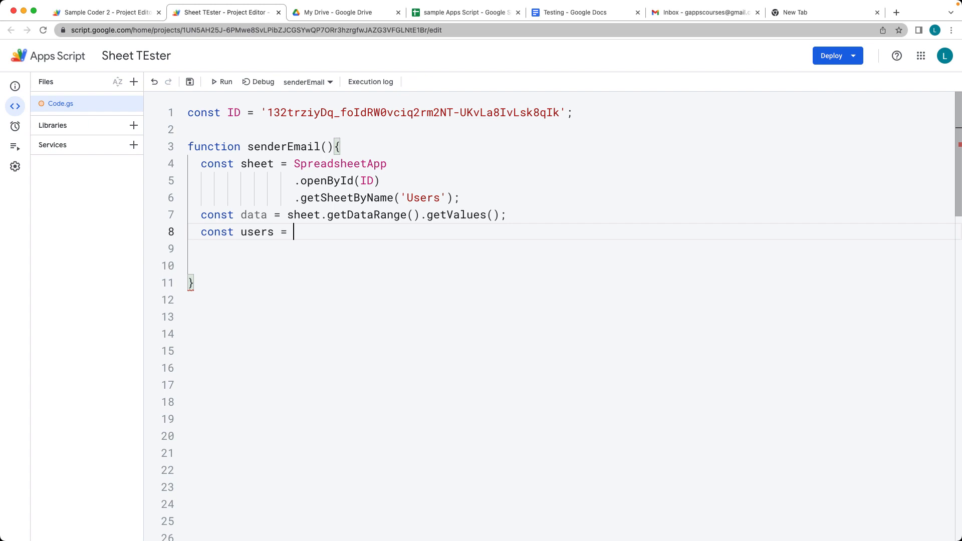
pyautogui.write('data.')
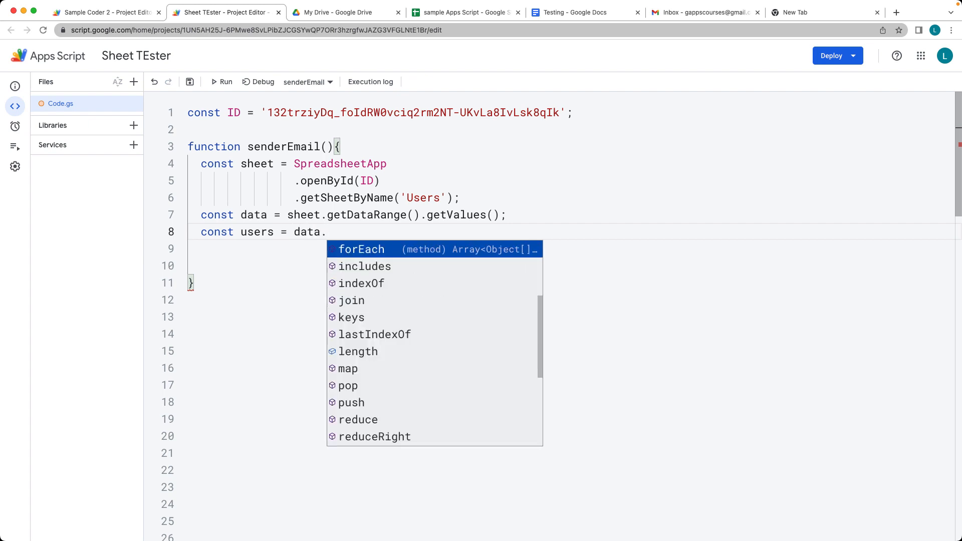
pyautogui.write('slice(1')
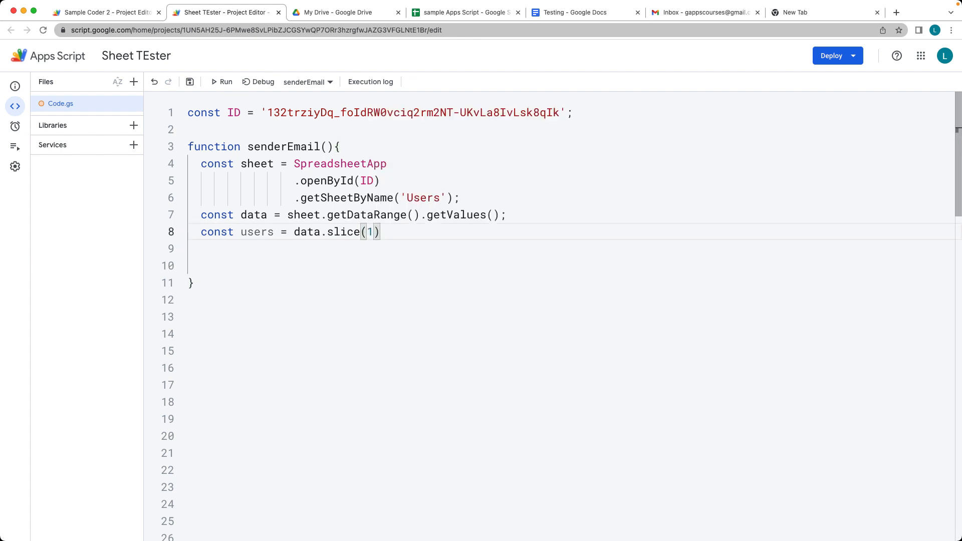
pyautogui.write('Logger.log(users);')
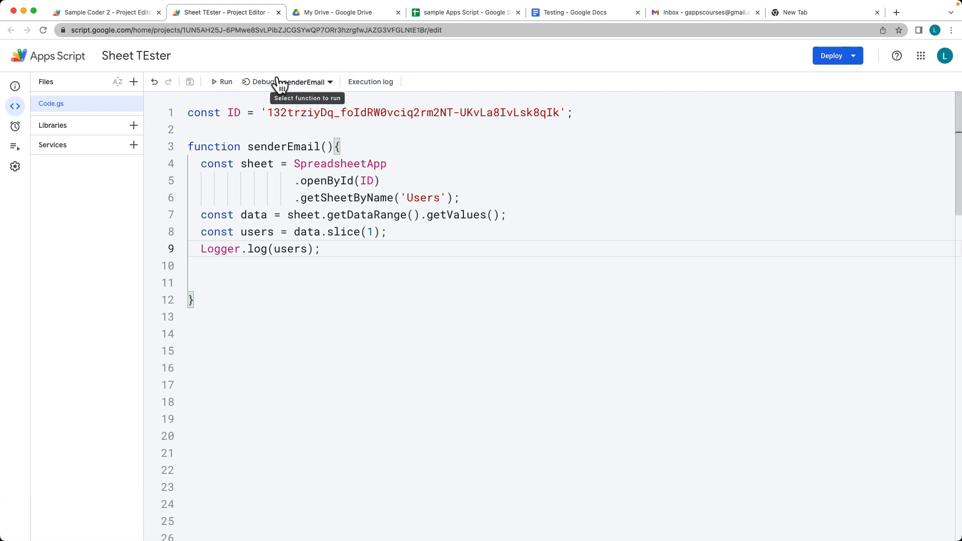
# Run senderEmail, compare the logged six user rows with the spreadsheet, and dismiss the log.
pyautogui.click(221, 81)
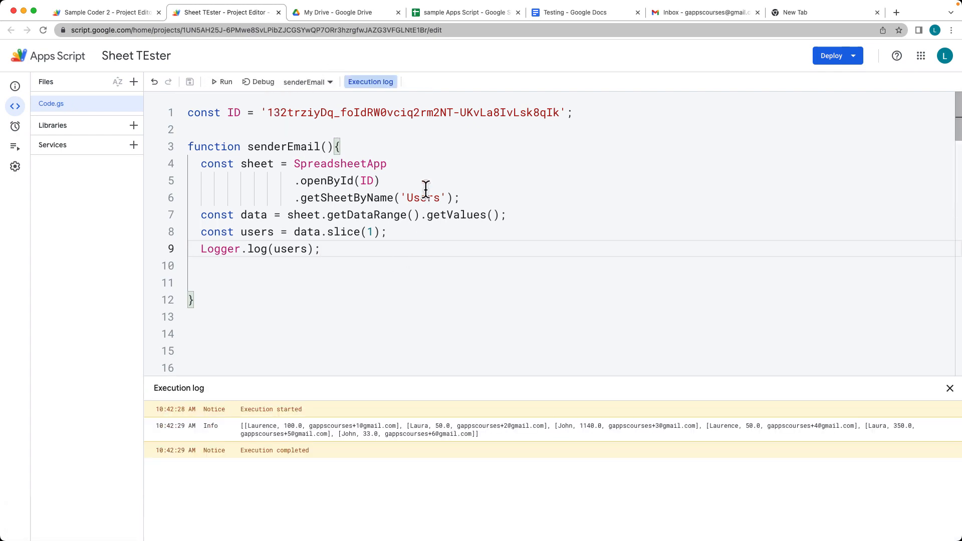
pyautogui.click(464, 12)
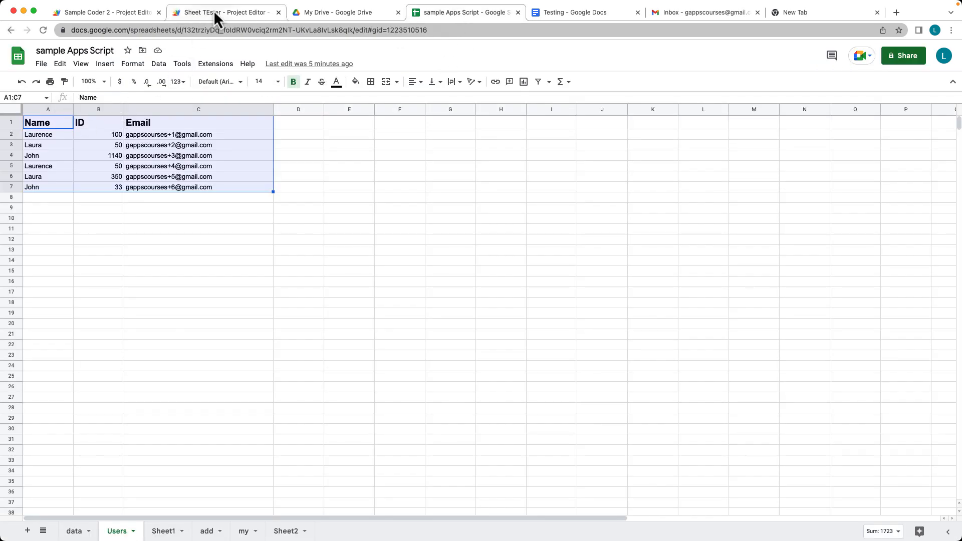
pyautogui.click(224, 12)
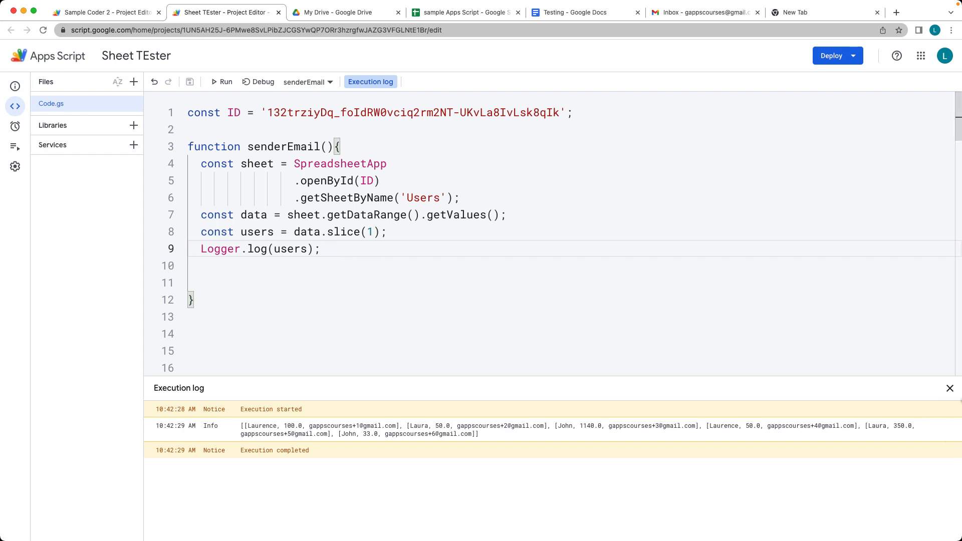
pyautogui.click(950, 389)
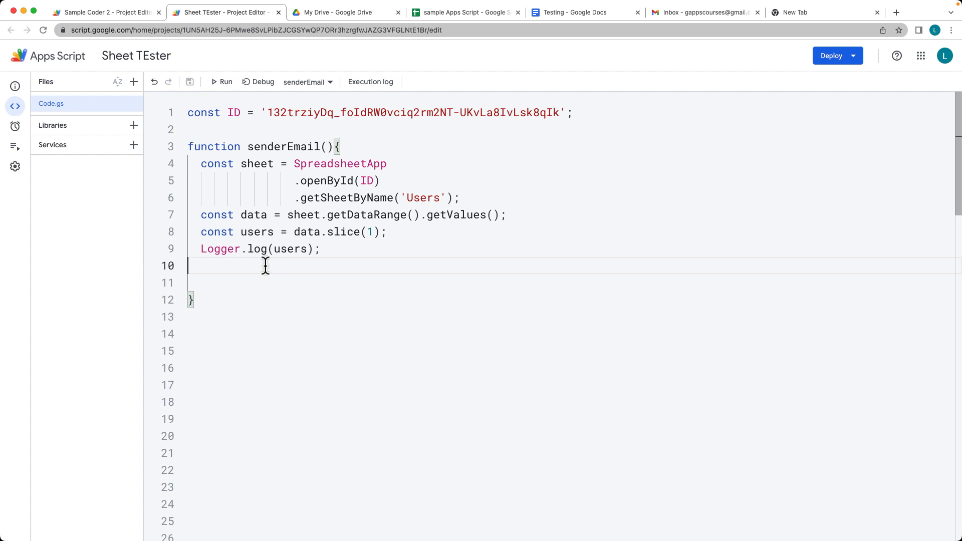
# Add a users.forEach((user,index)=>{ }) loop with an empty body.
pyautogui.write('users')
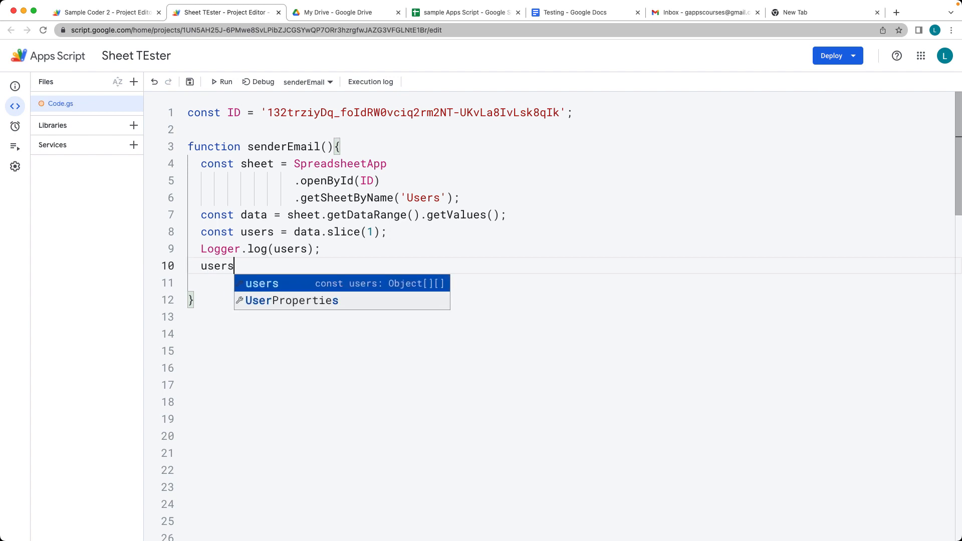
pyautogui.write('.forEach(')
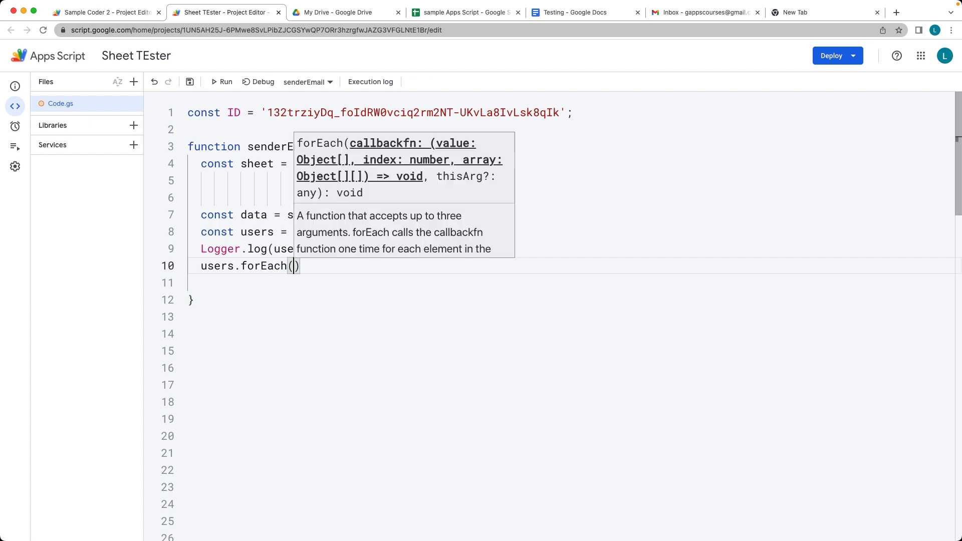
pyautogui.write('user')
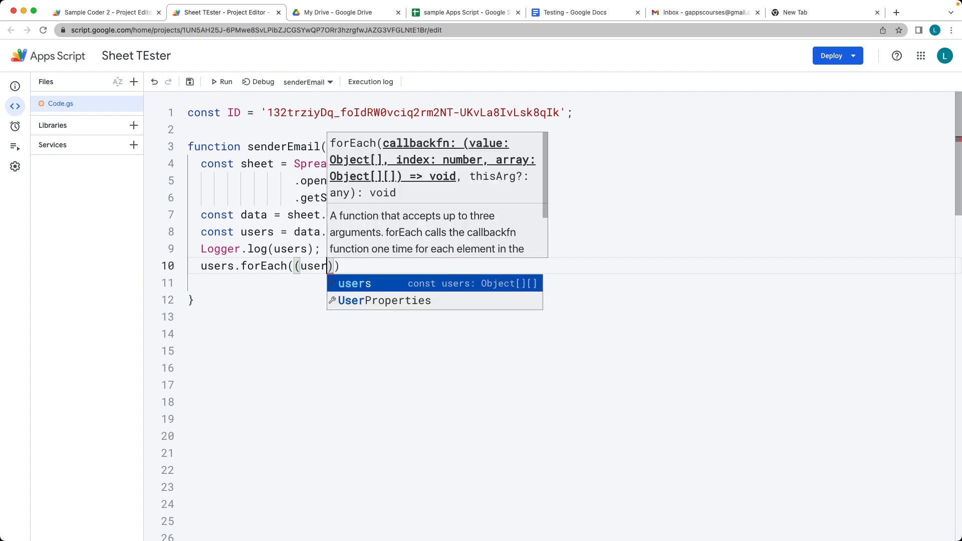
pyautogui.write(',')
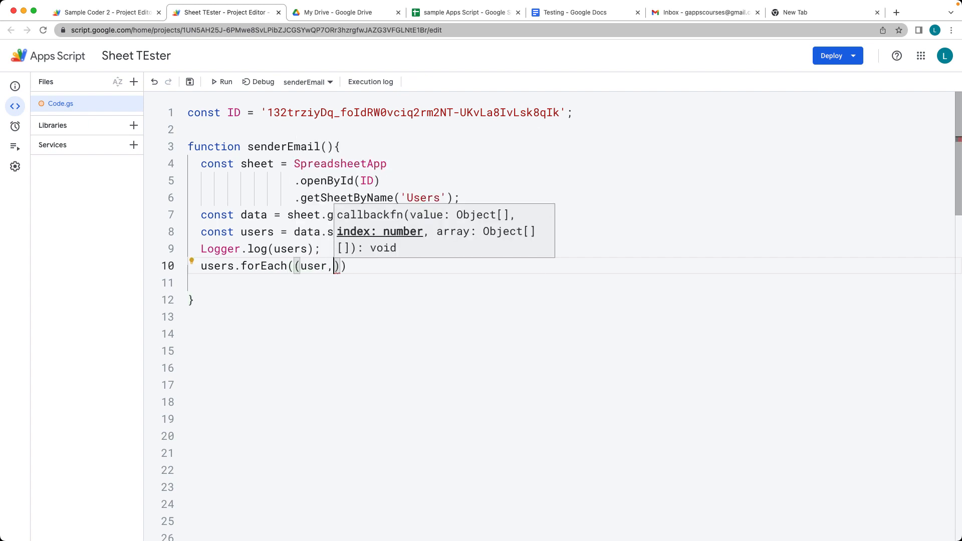
pyautogui.write('index')
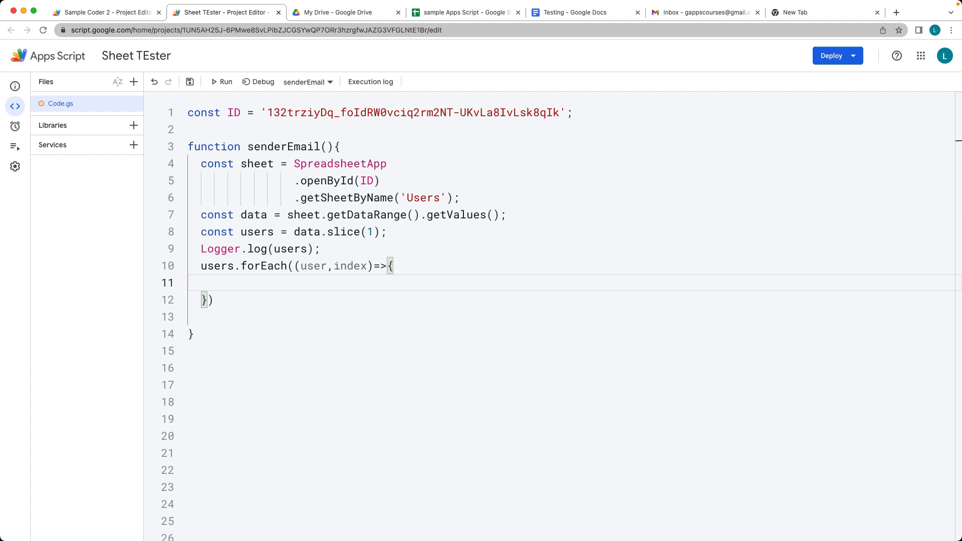
pyautogui.moveTo(130, 297)
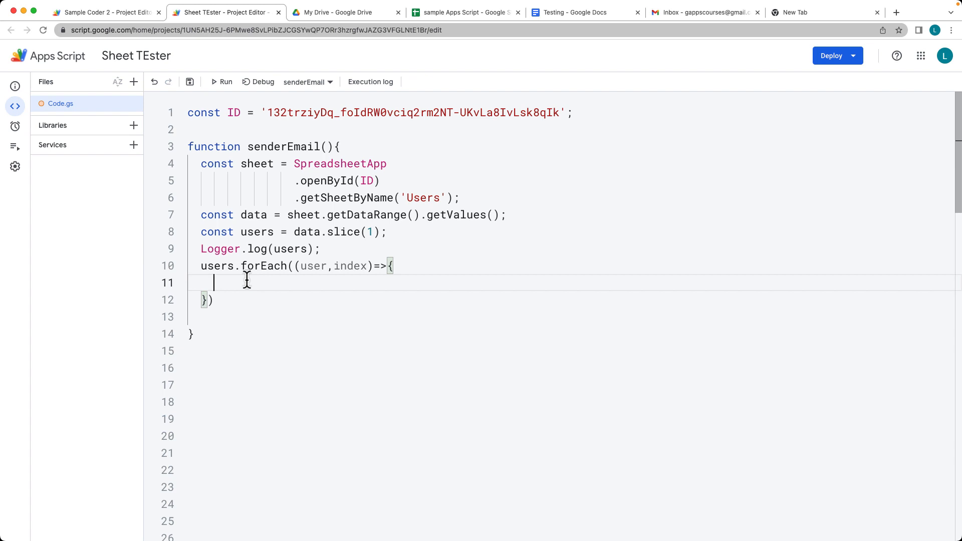
pyautogui.moveTo(395, 308)
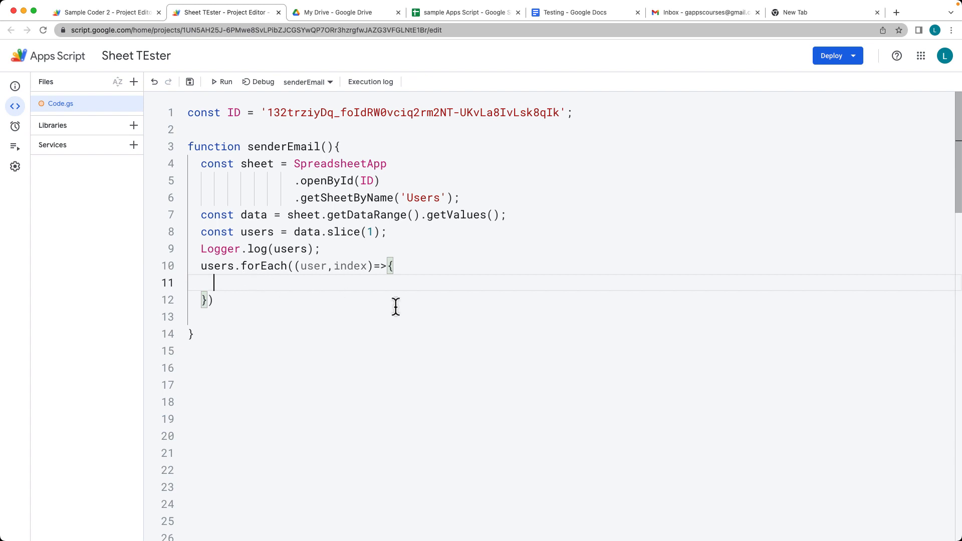
# Declare const userName = user[0] inside the forEach body.
pyautogui.write('const name =')
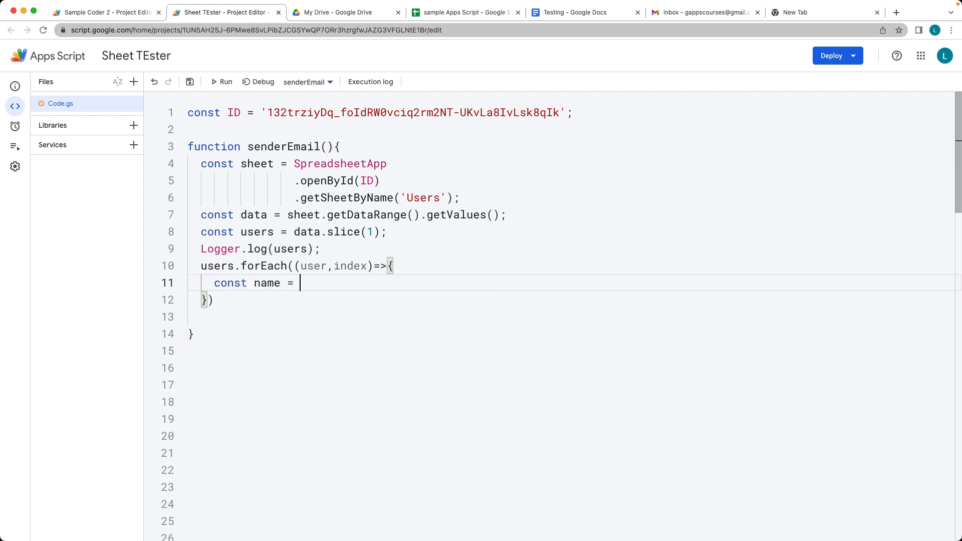
pyautogui.press('Backspace')
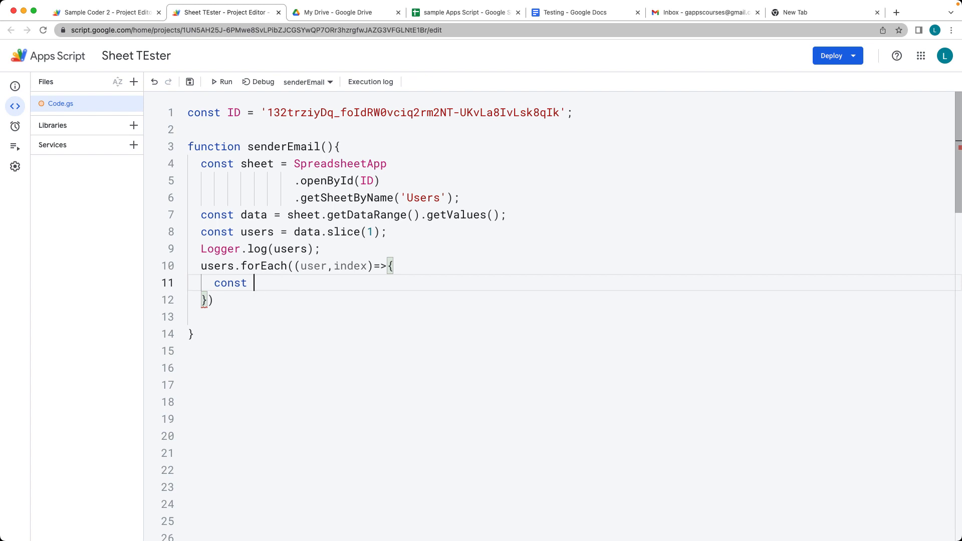
pyautogui.write('userName =')
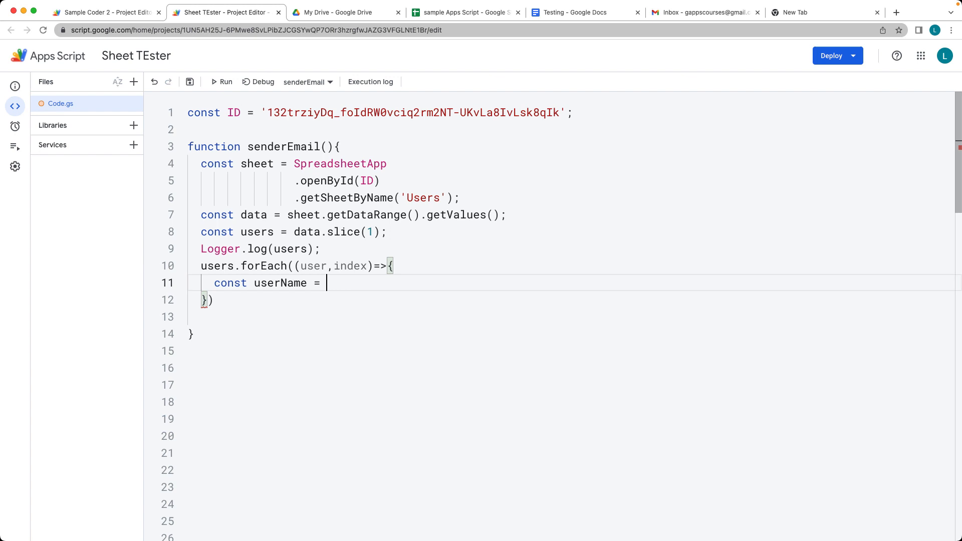
pyautogui.write('user')
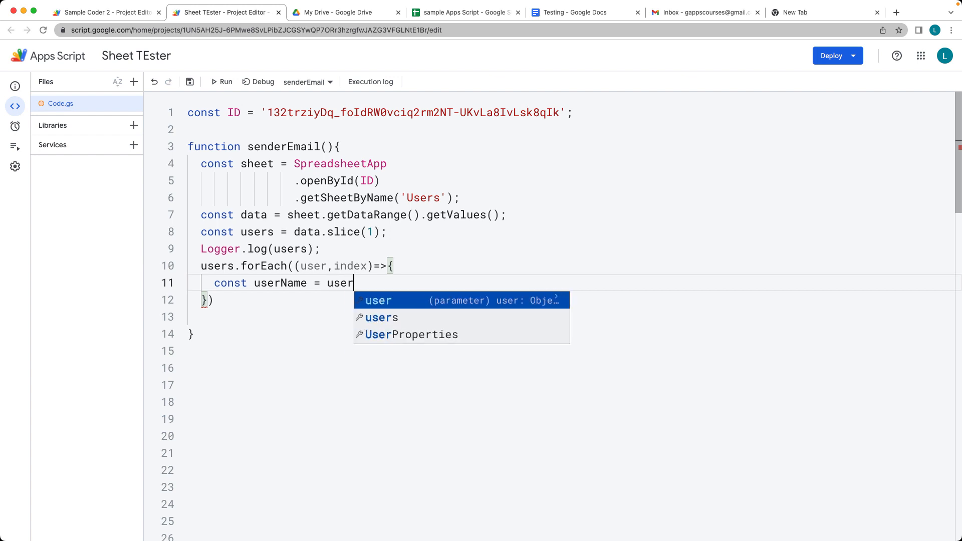
pyautogui.write('[0]')
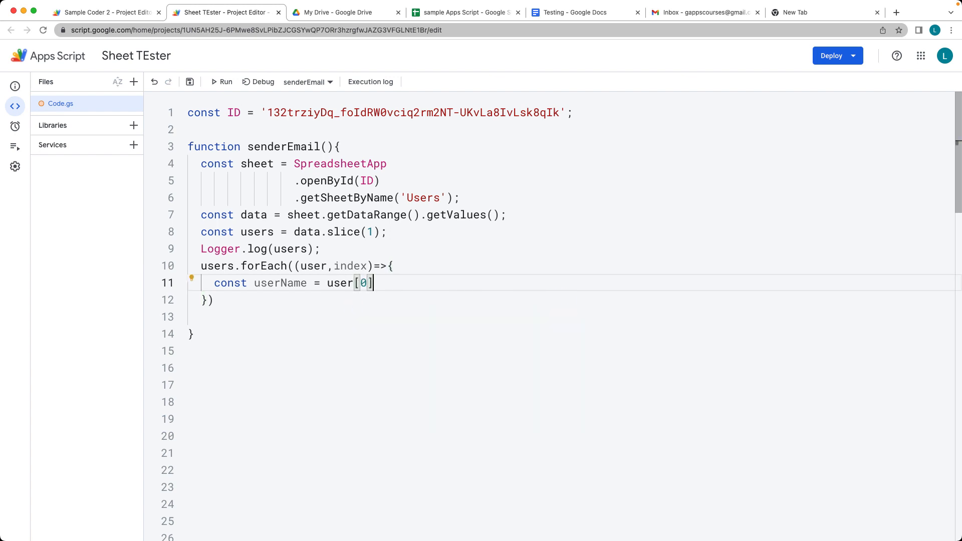
pyautogui.press('Enter')
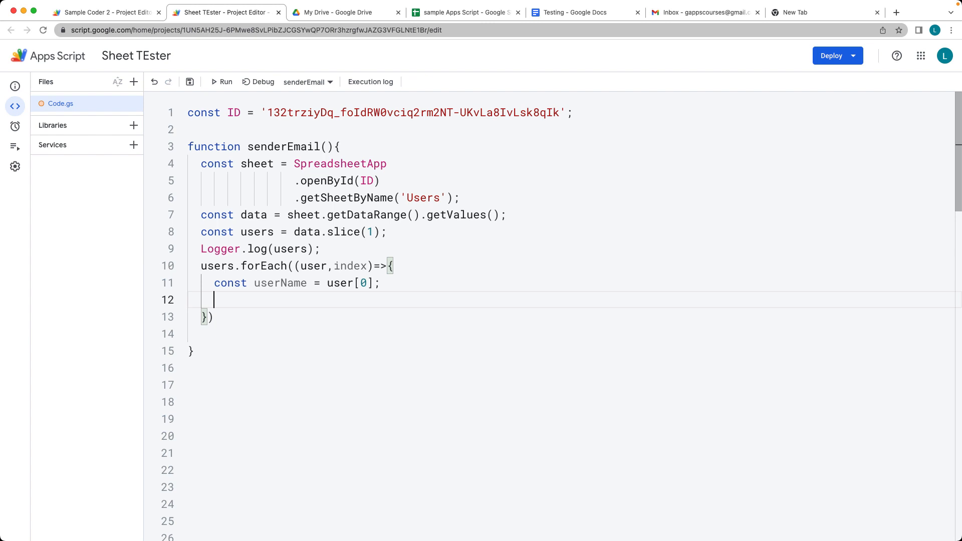
# Declare const email = user[2] and const id = user[1], then begin a Logger call.
pyautogui.write('con')
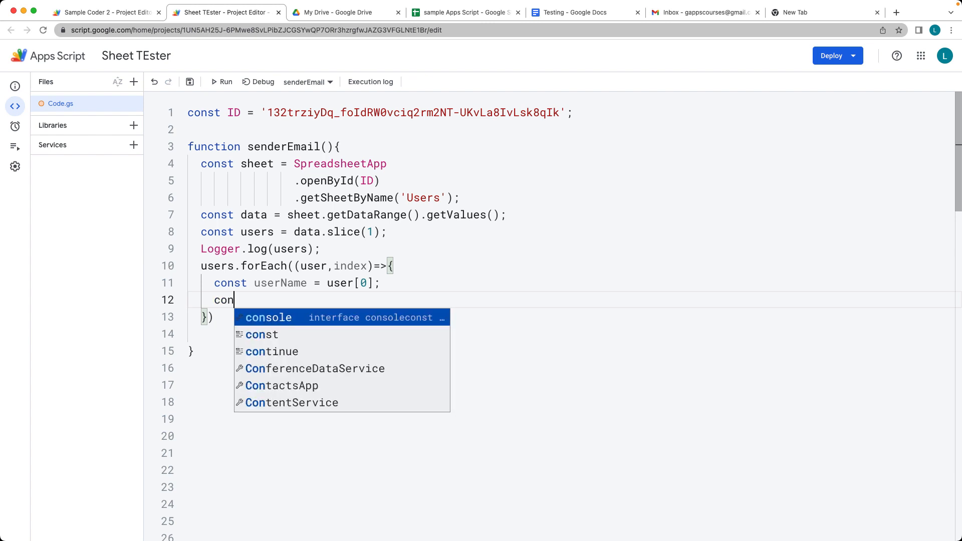
pyautogui.write('st email =')
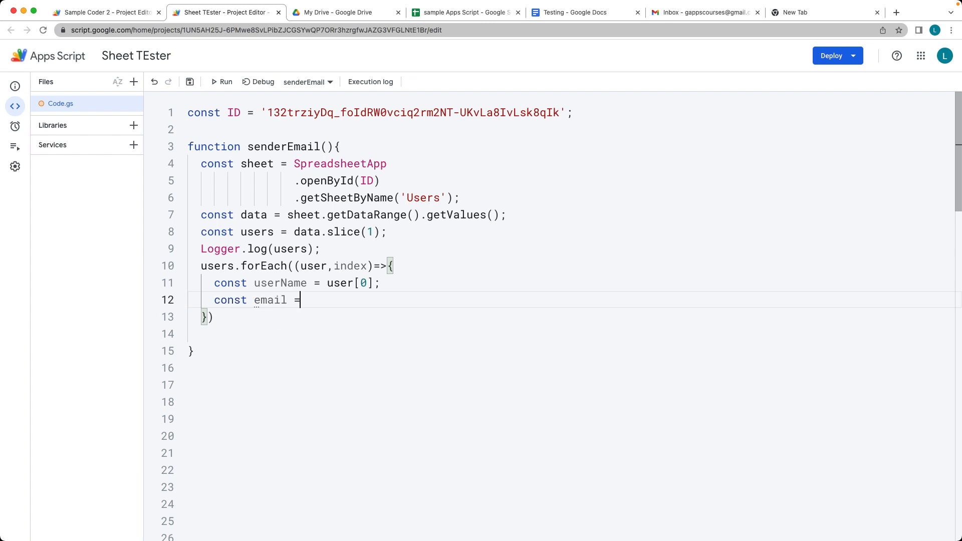
pyautogui.write('user[]')
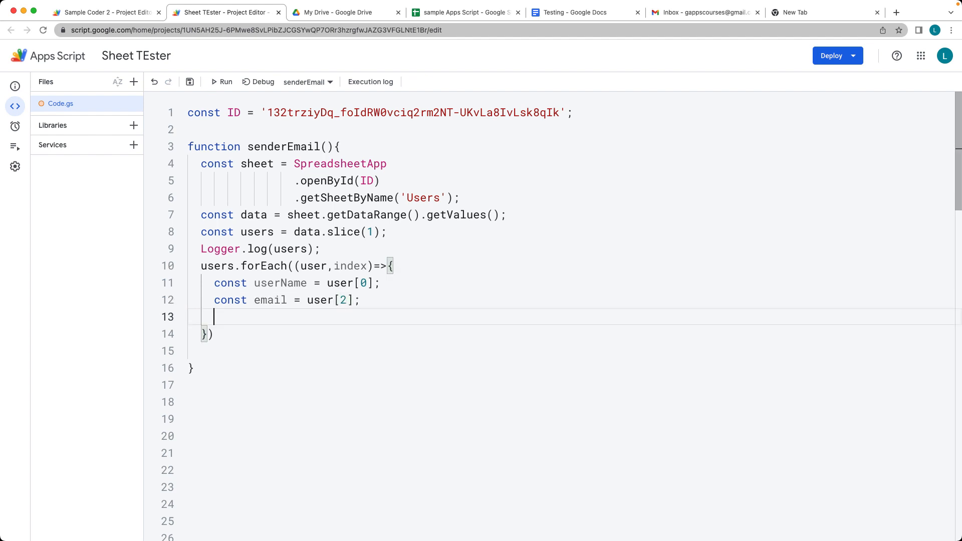
pyautogui.write('const id =')
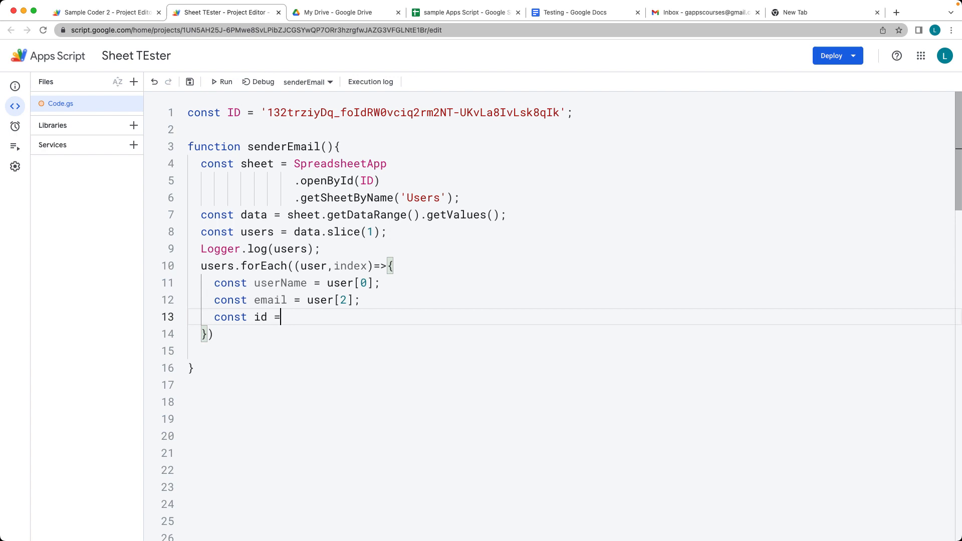
pyautogui.write('user')
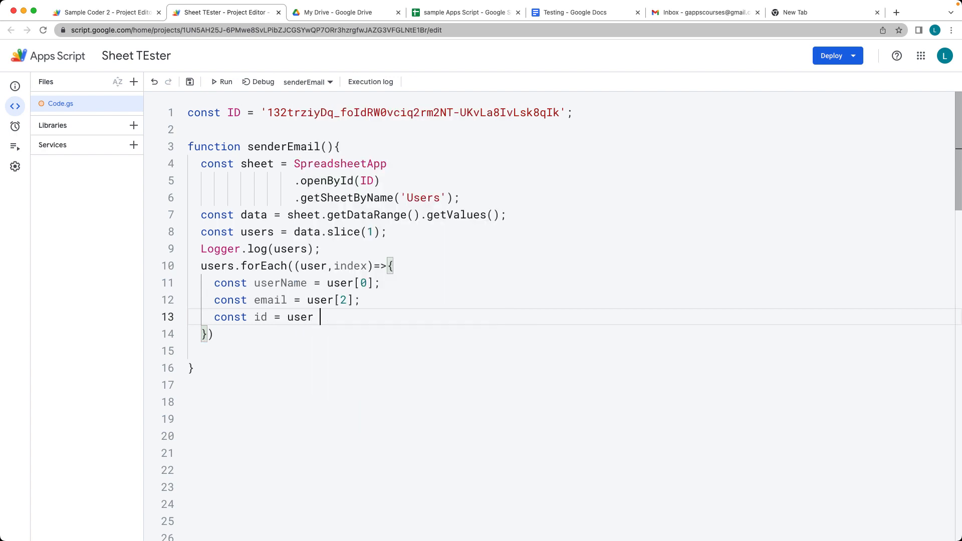
pyautogui.write('[1]')
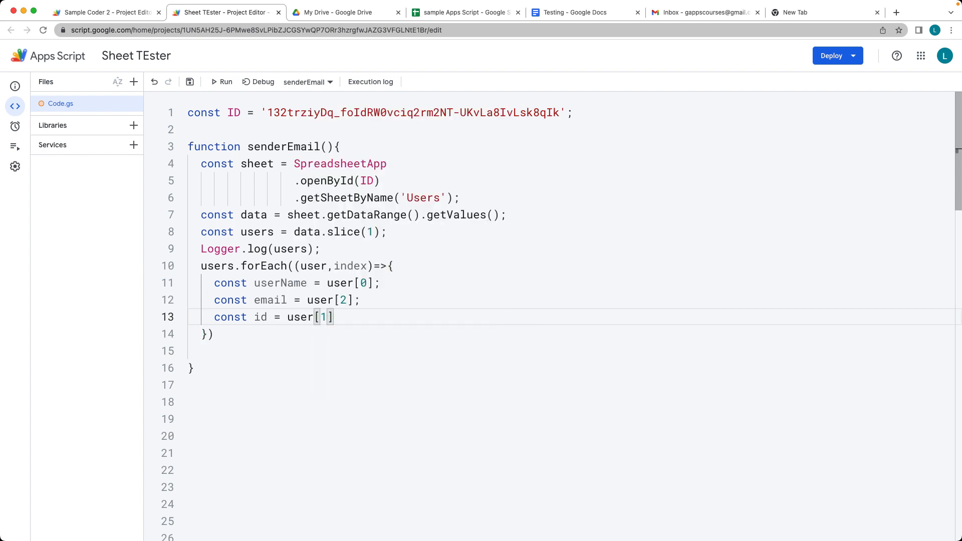
pyautogui.write(';')
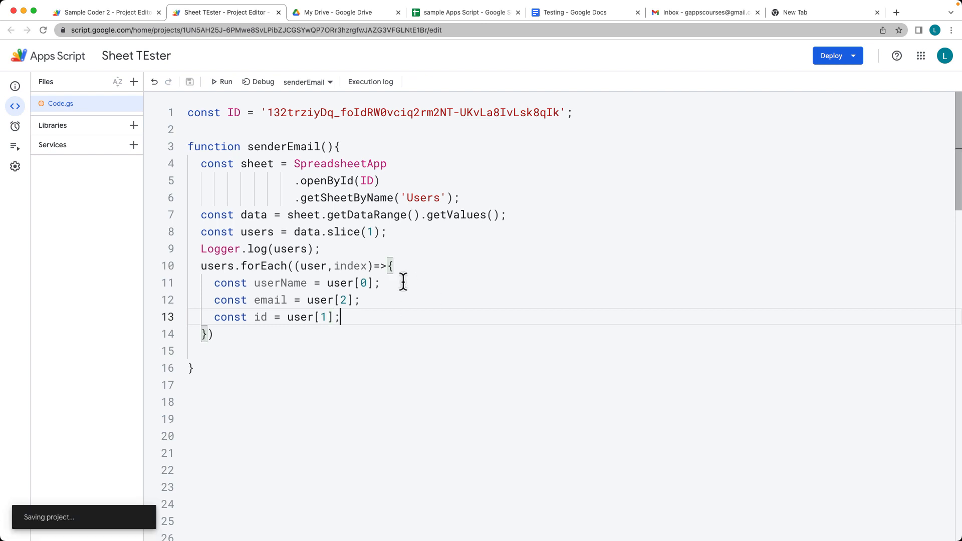
pyautogui.write('Logger.log(')
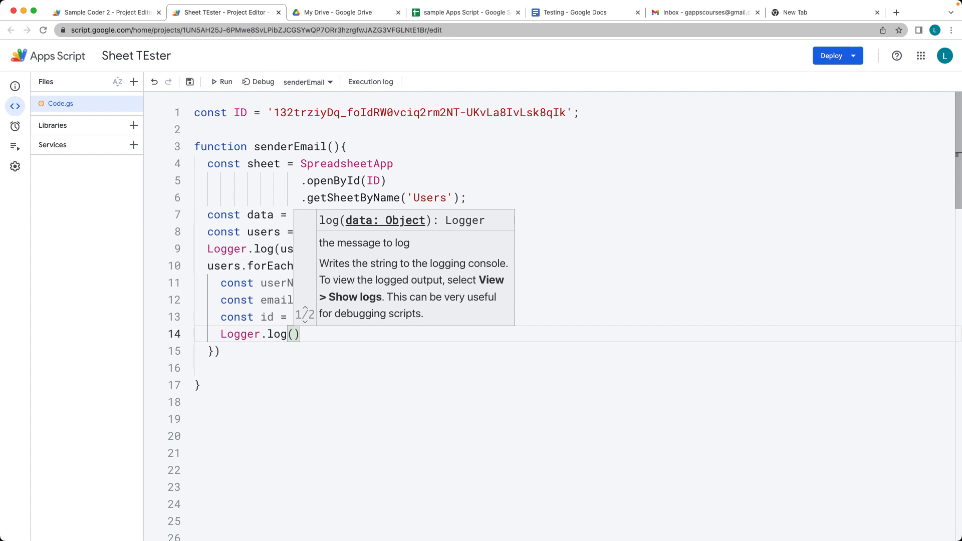
# Log userName, email and id for each user and run senderEmail to check the output.
pyautogui.write('userName,')
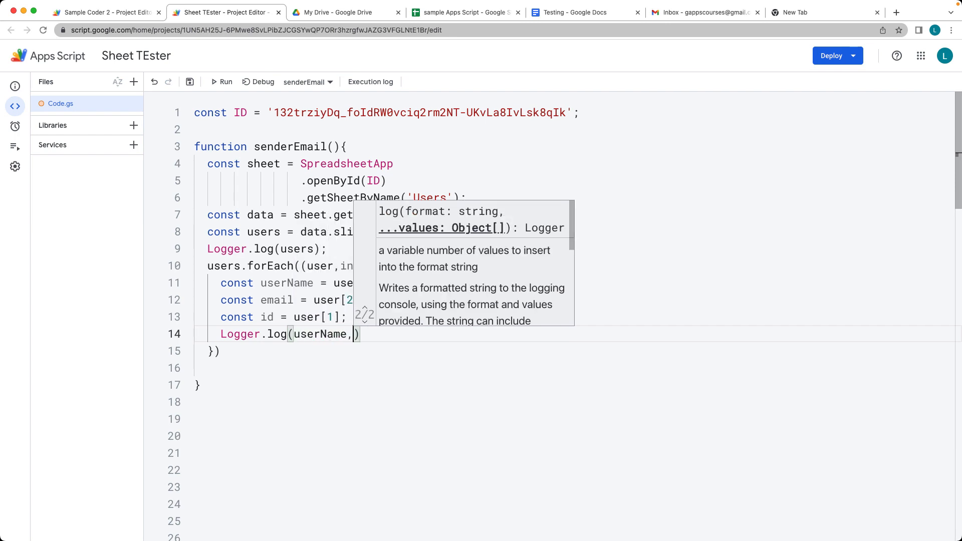
pyautogui.write('email,id')
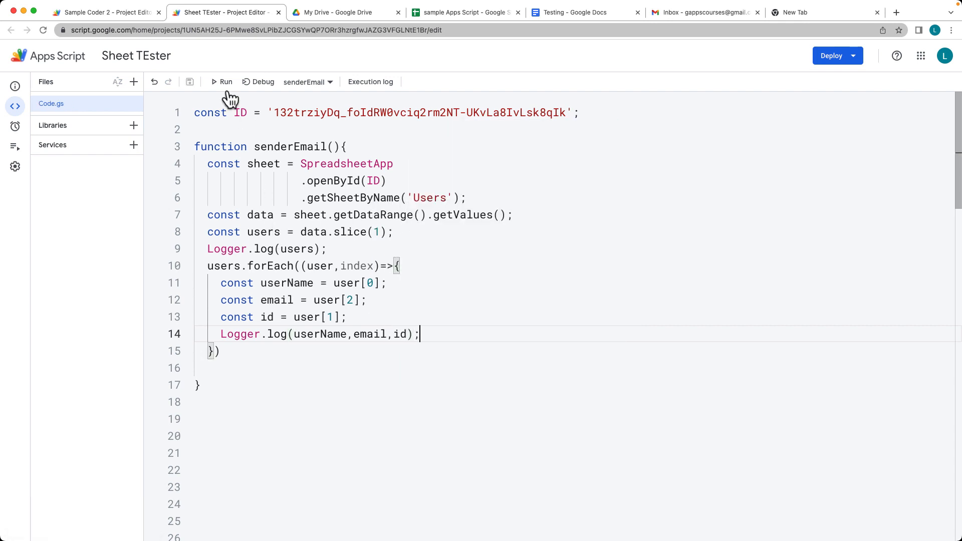
pyautogui.click(225, 81)
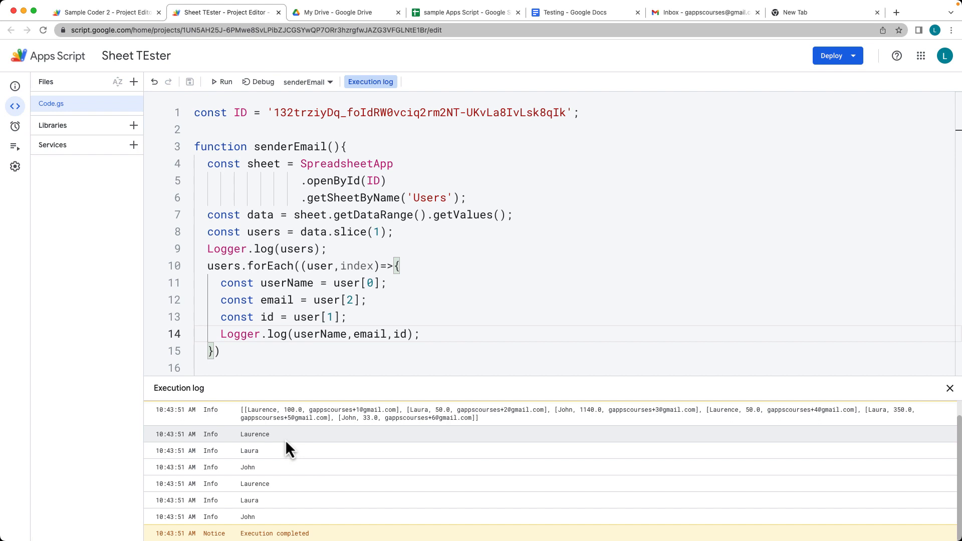
# Rerun with the combined userName+email+id log, review it, and dismiss the execution log.
pyautogui.click(950, 388)
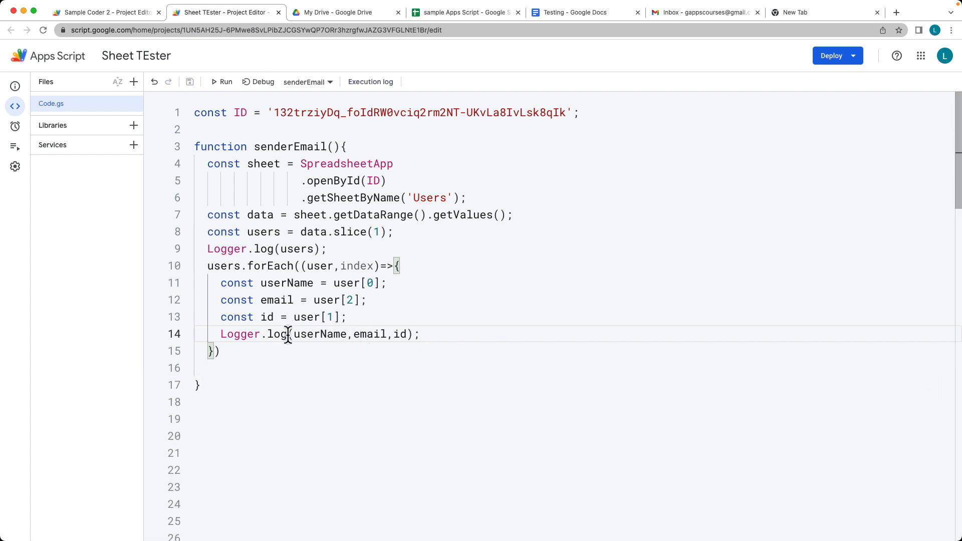
pyautogui.moveTo(347, 334)
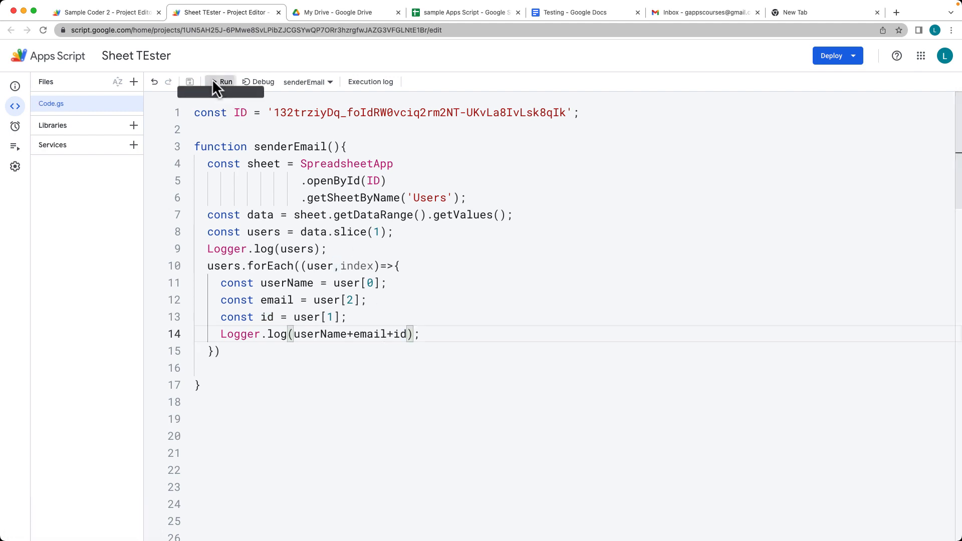
pyautogui.click(226, 81)
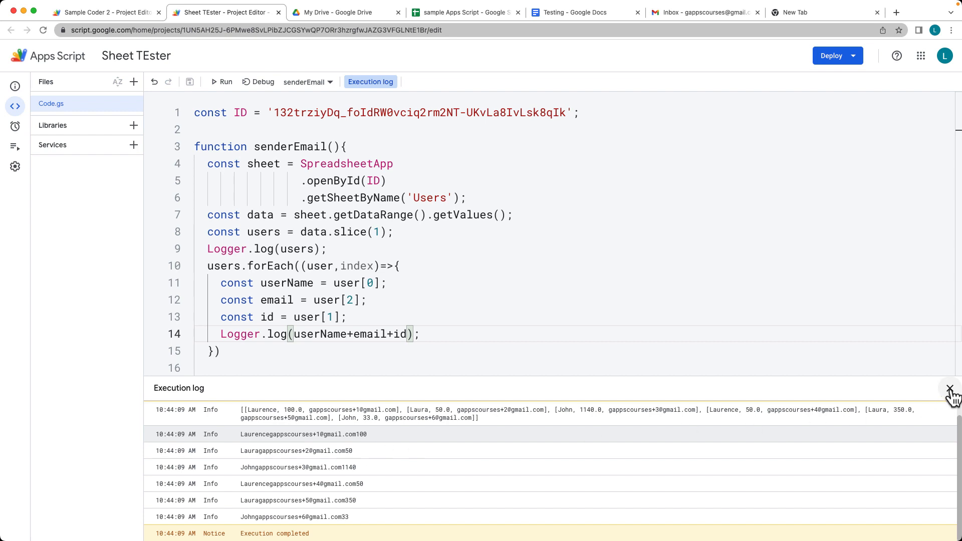
pyautogui.click(947, 391)
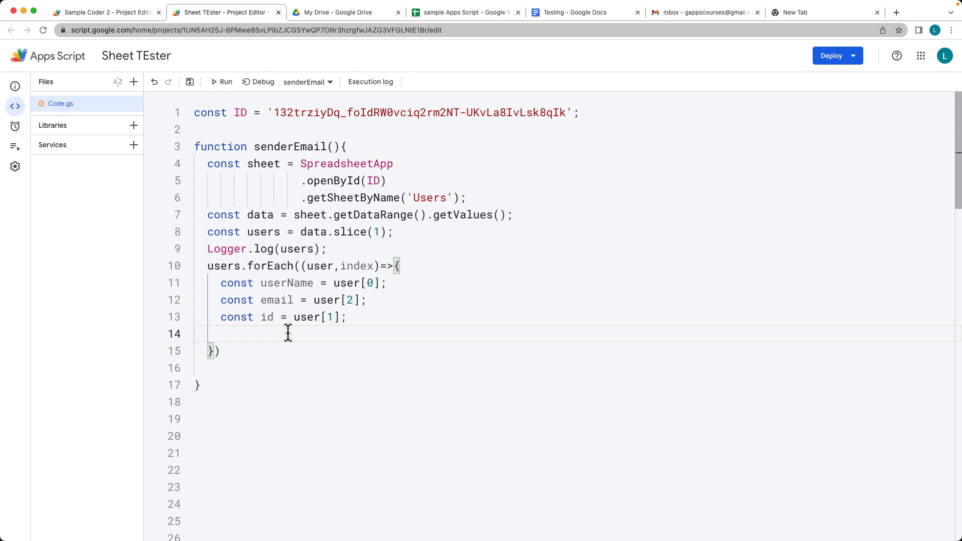
pyautogui.moveTo(409, 340)
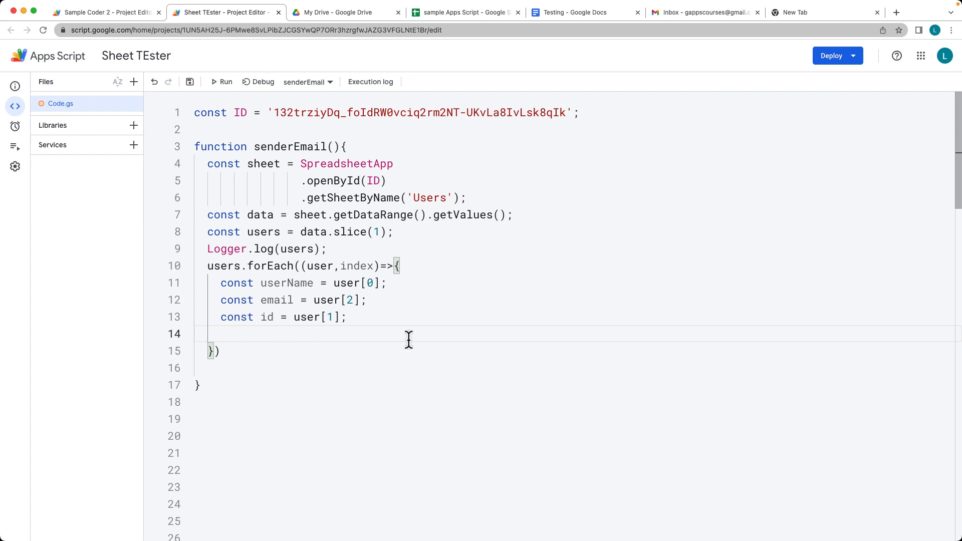
pyautogui.moveTo(528, 332)
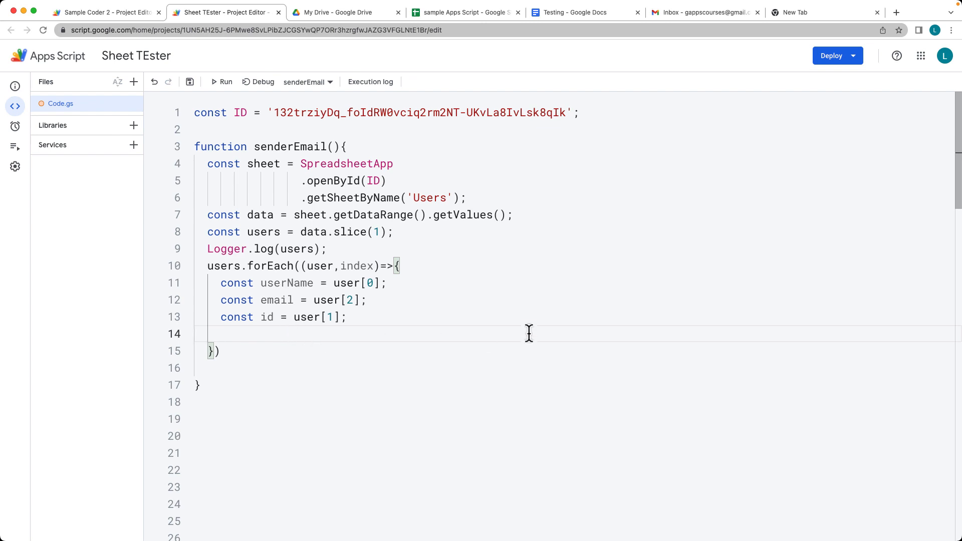
# Call MailApp.sendEmail(email, 'Welcome', message) inside the loop.
pyautogui.write('MailApp.sendEmail')
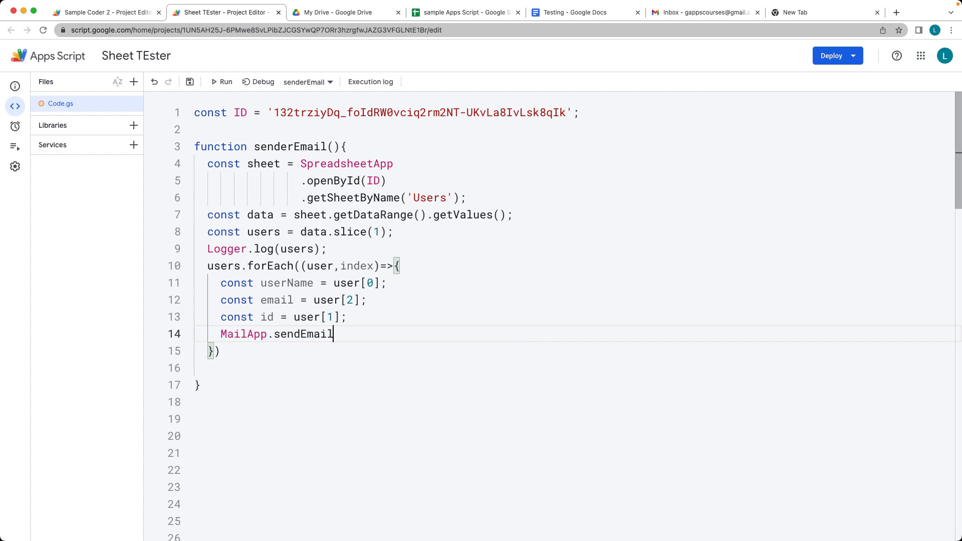
pyautogui.write('(email')
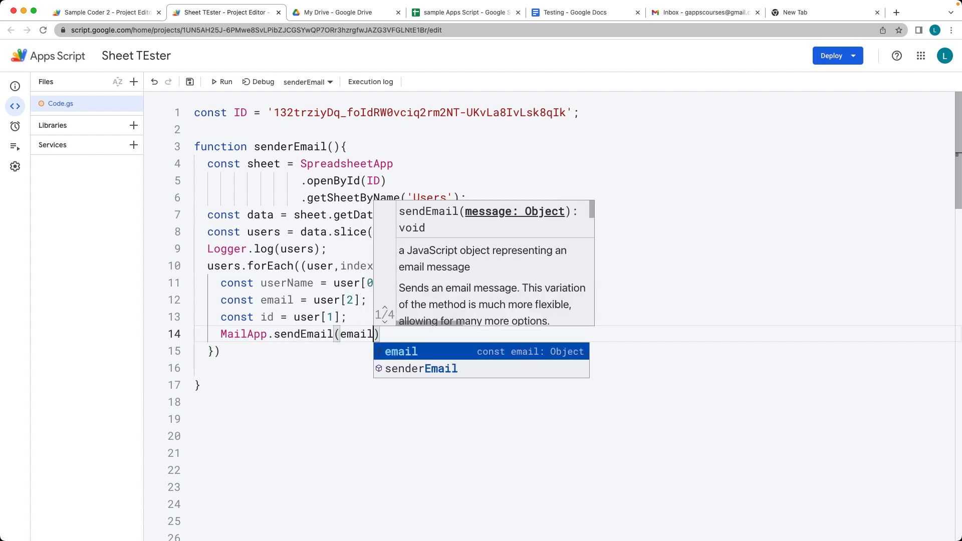
pyautogui.write(',')
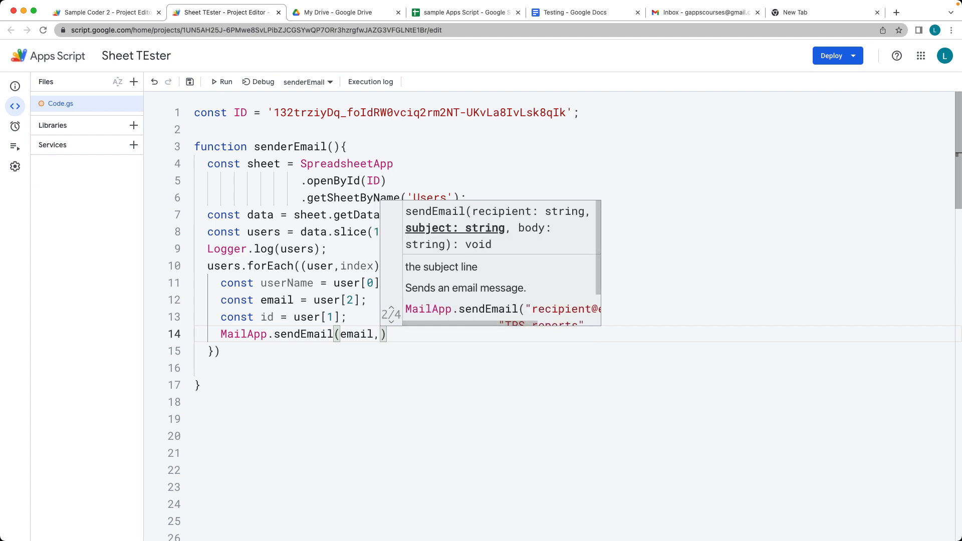
pyautogui.write("'Welco")
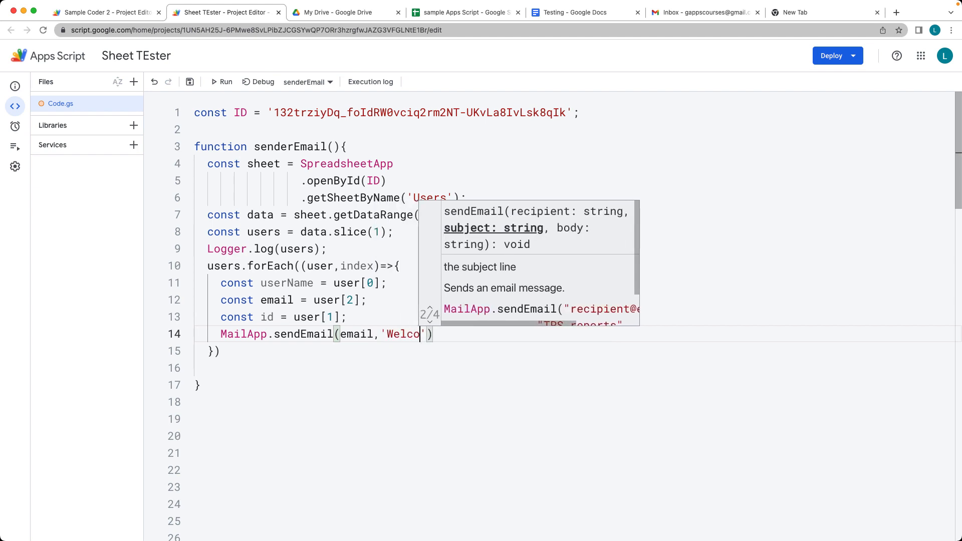
pyautogui.write('me')
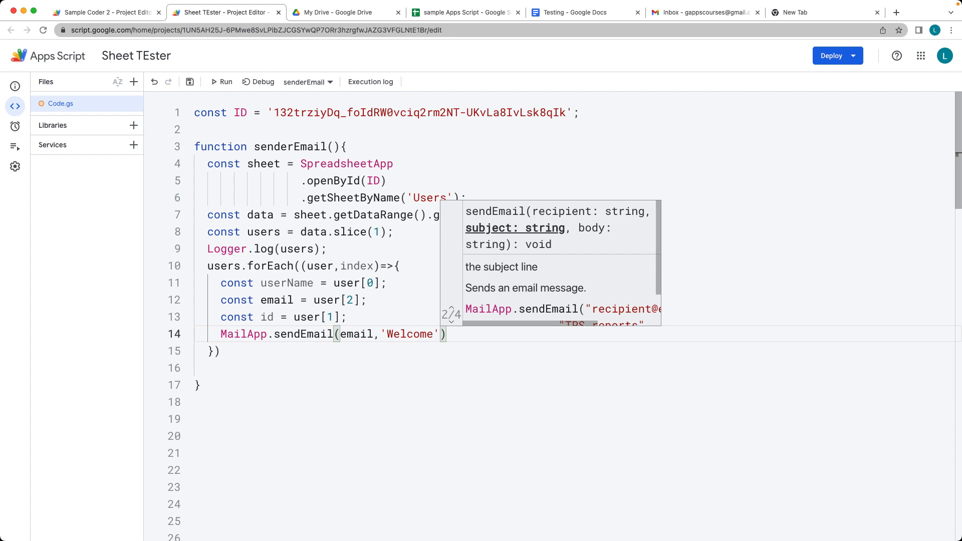
pyautogui.write(',mess')
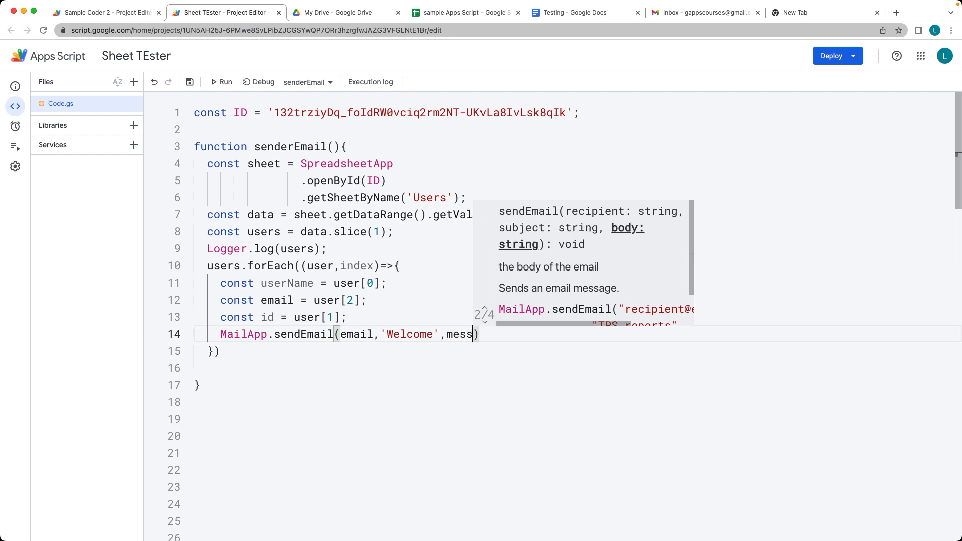
pyautogui.write('age')
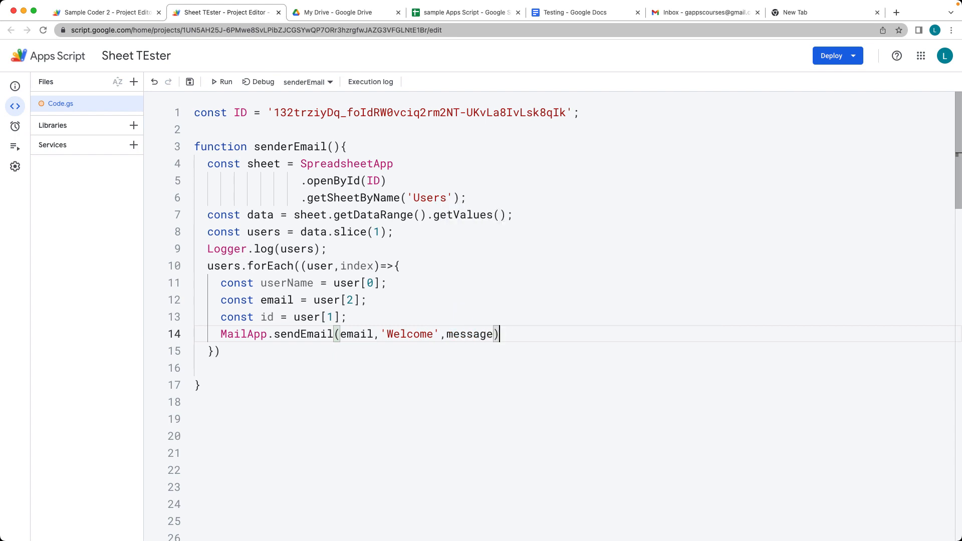
# Declare const message = `Hello ${userName}, your id is ${id}`; above the send call.
pyautogui.write('c')
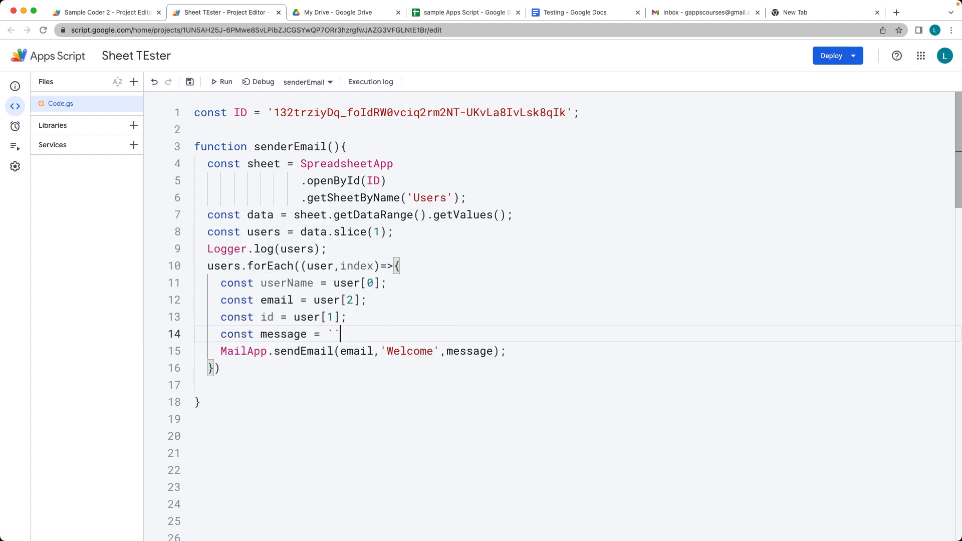
pyautogui.write(';')
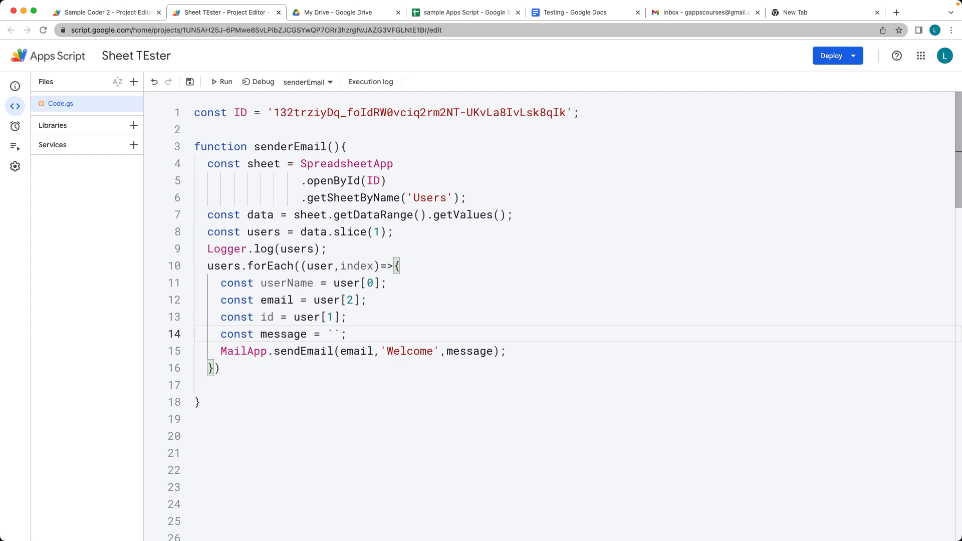
pyautogui.write('Hello $')
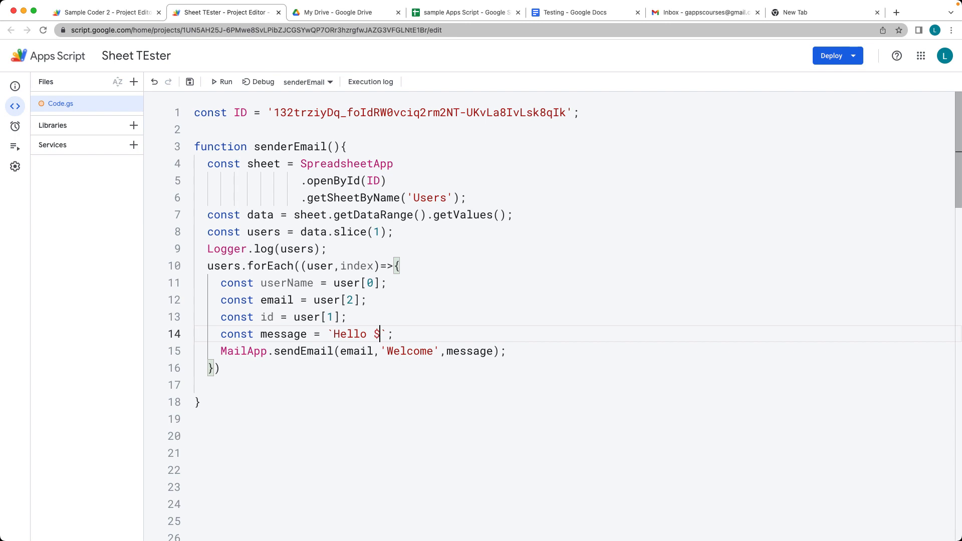
pyautogui.write('{userName}, your id is')
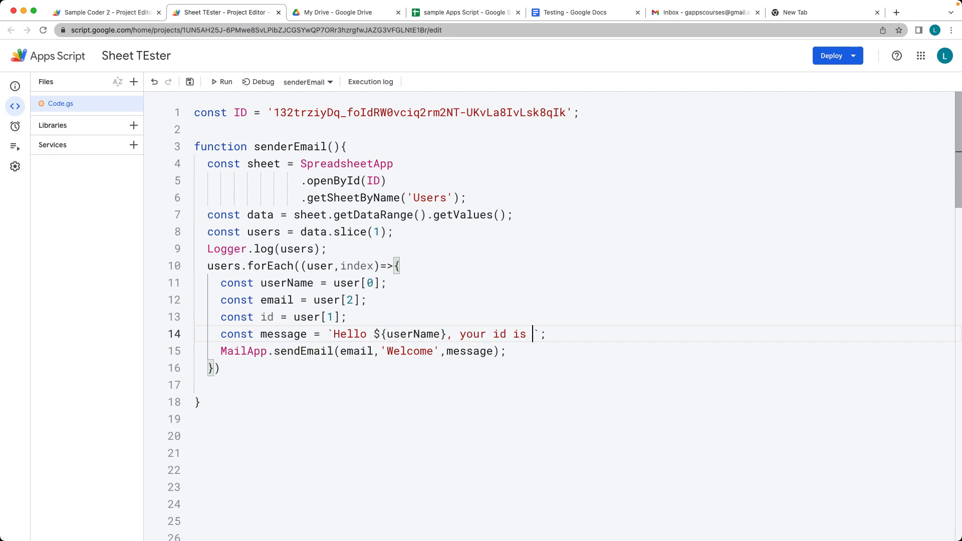
pyautogui.write('${}')
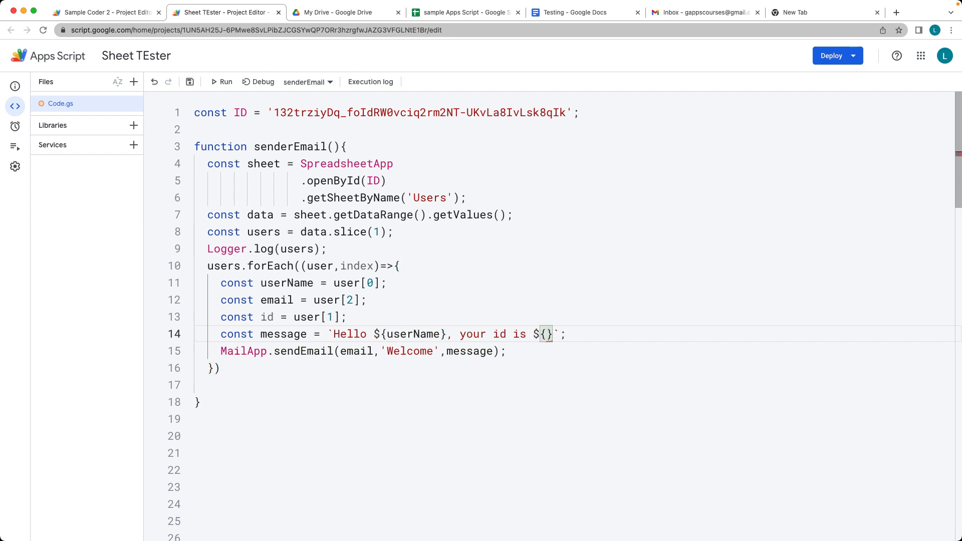
pyautogui.write('id')
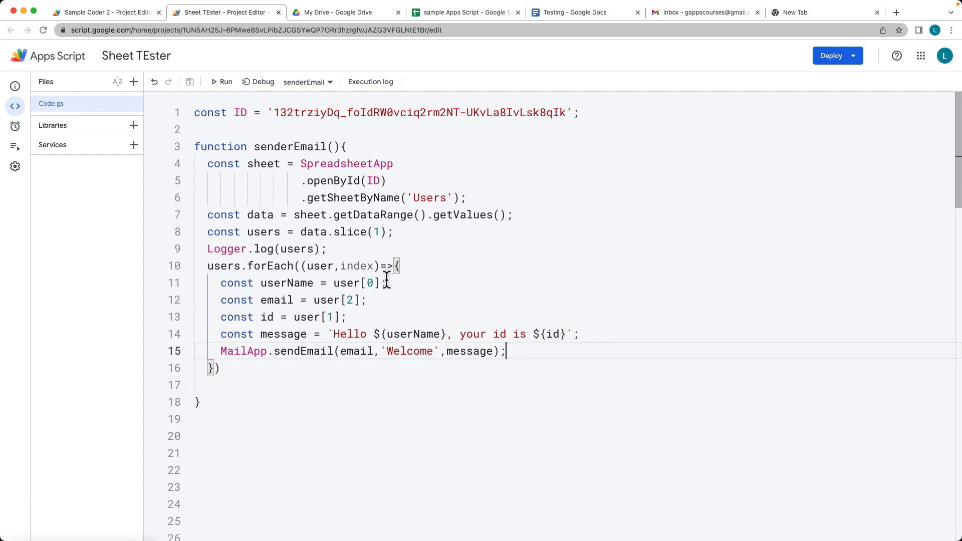
pyautogui.moveTo(344, 300)
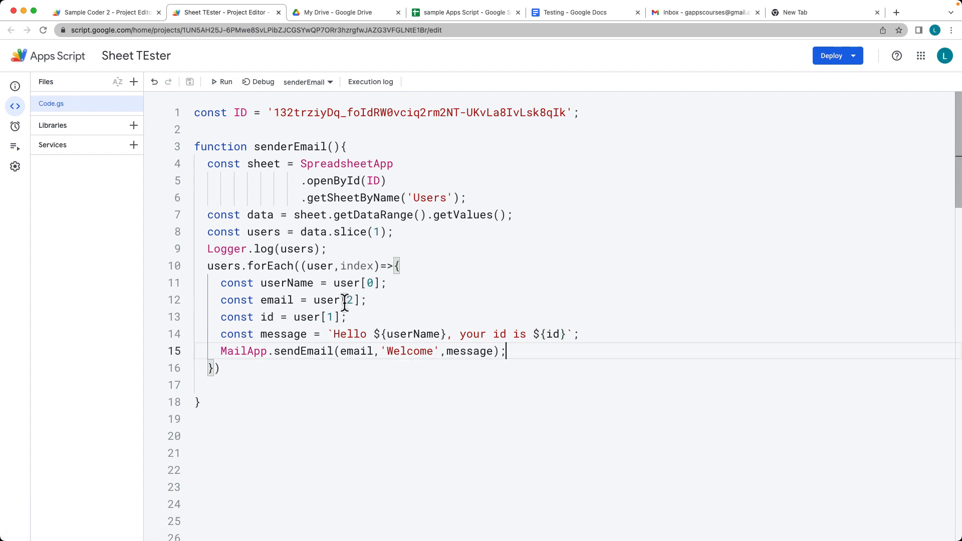
# Run senderEmail and authorize the unverified project's access to Sheets and sending email.
pyautogui.click(220, 81)
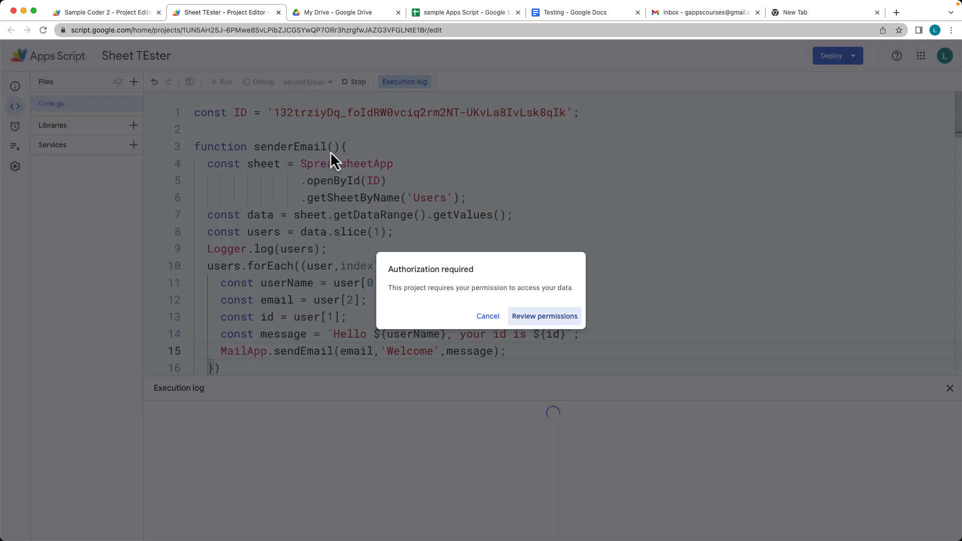
pyautogui.click(543, 316)
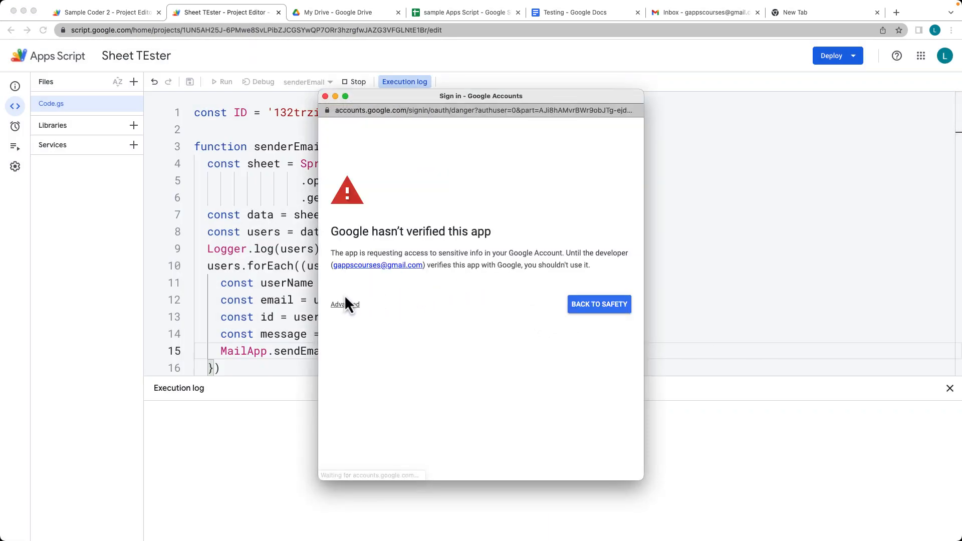
pyautogui.click(344, 304)
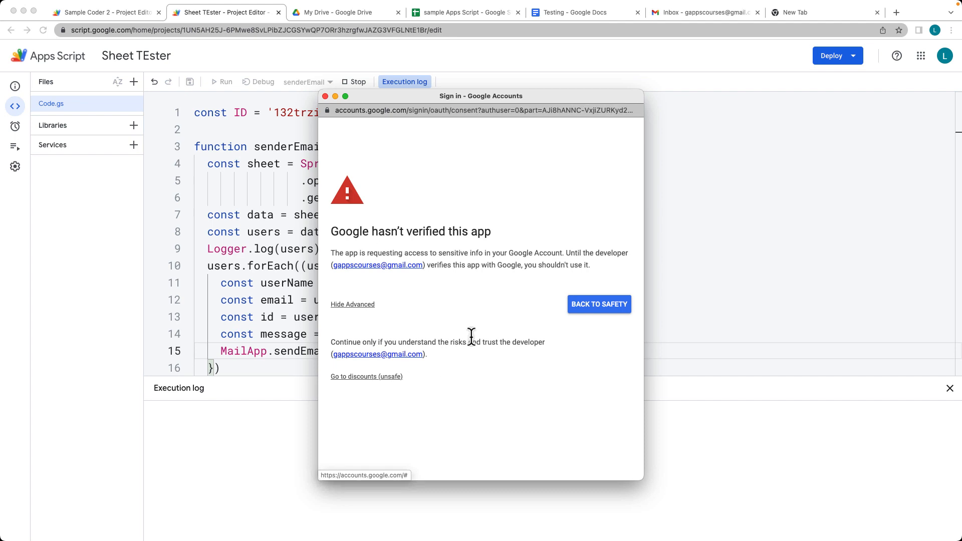
pyautogui.click(367, 376)
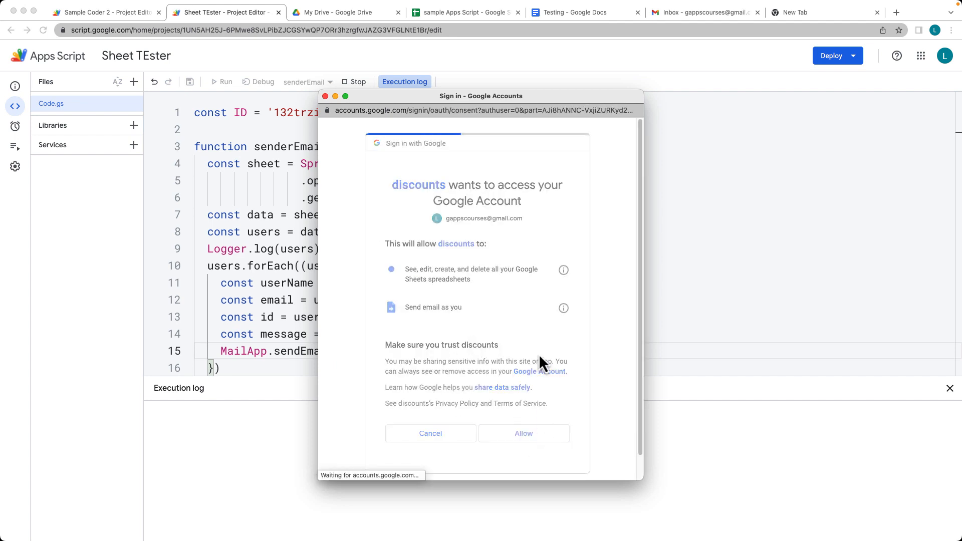
pyautogui.click(522, 434)
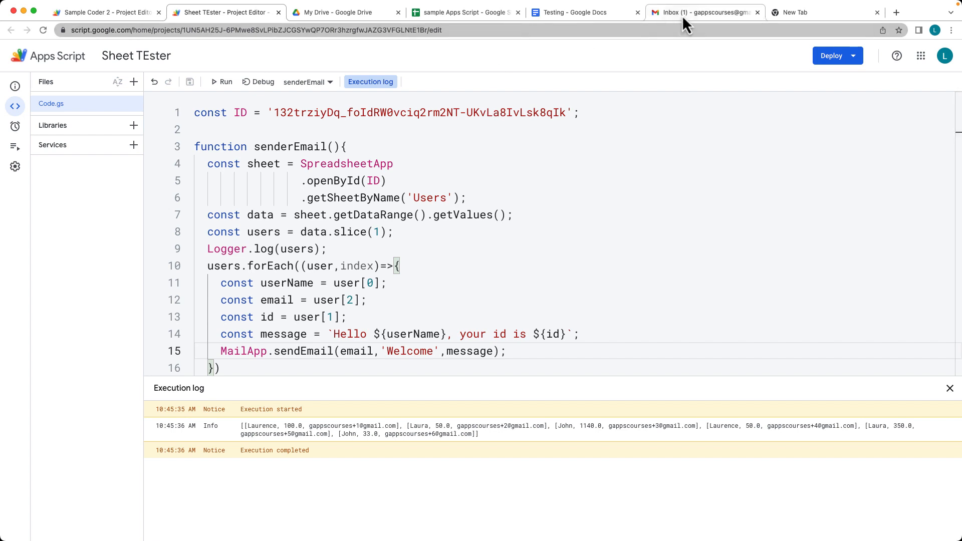
# Switch to the Gmail inbox showing the six received Welcome emails.
pyautogui.click(703, 12)
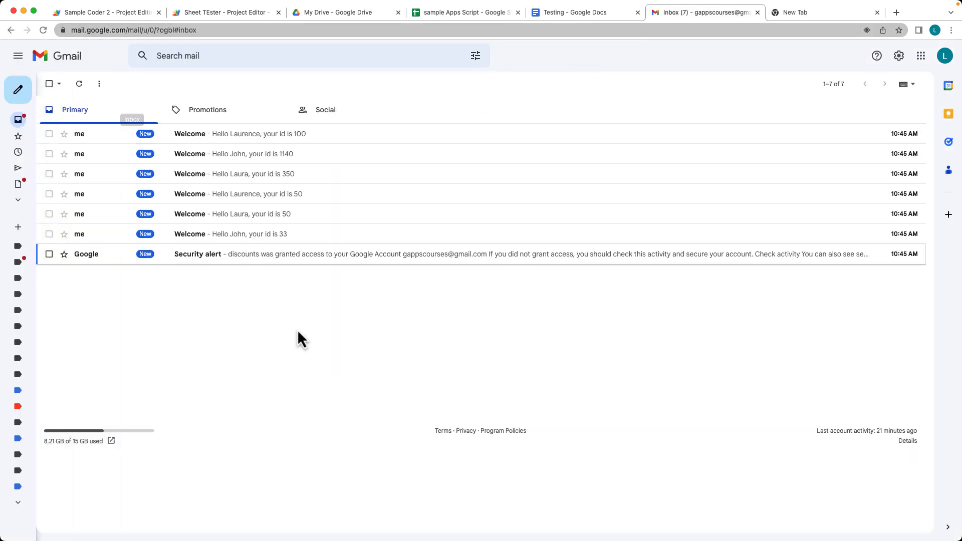
pyautogui.moveTo(245, 139)
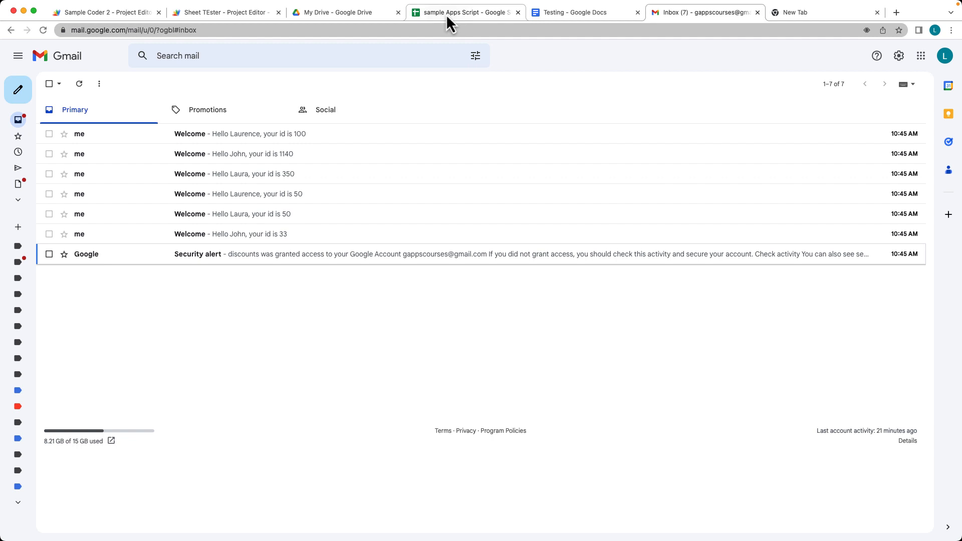
# Switch to the 'sample Apps Script' spreadsheet's Users sheet with names, IDs and emails.
pyautogui.click(465, 12)
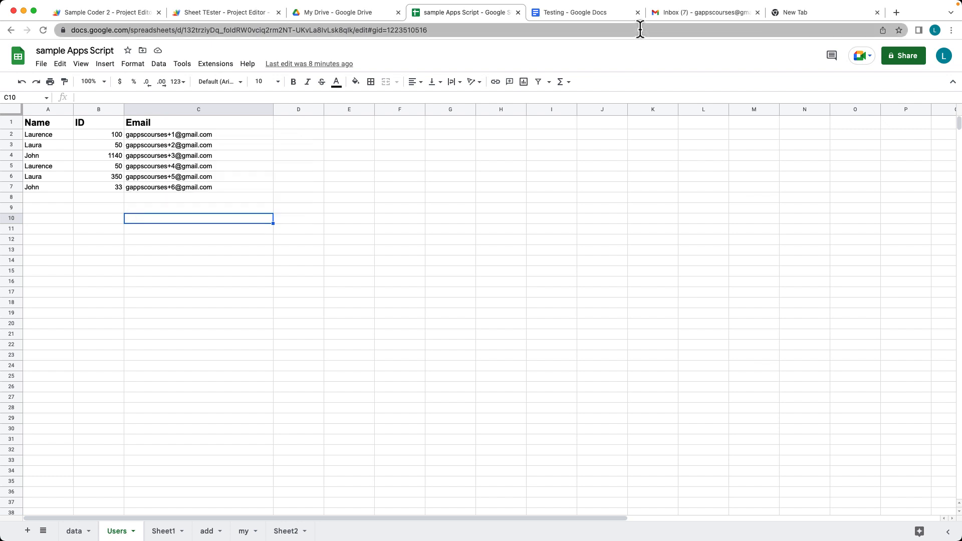
pyautogui.moveTo(267, 139)
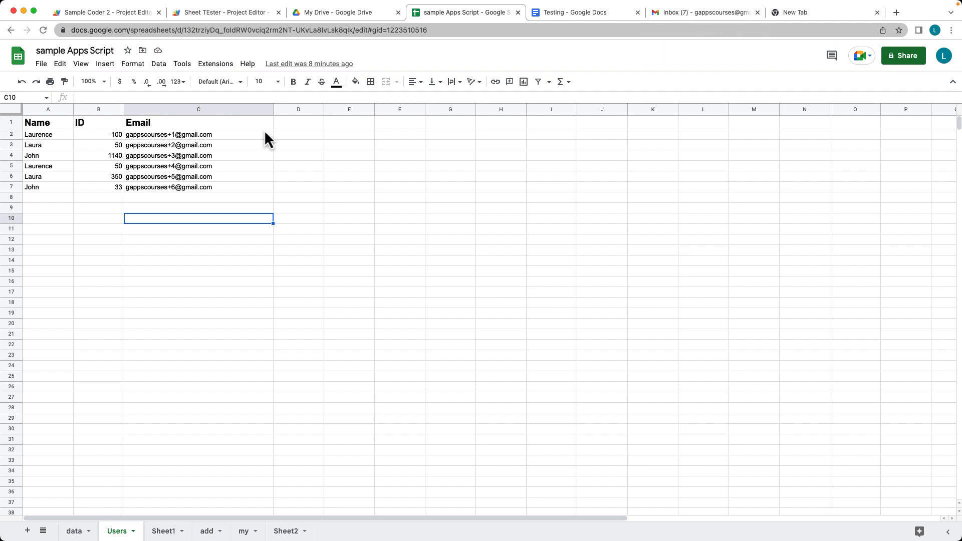
pyautogui.moveTo(700, 12)
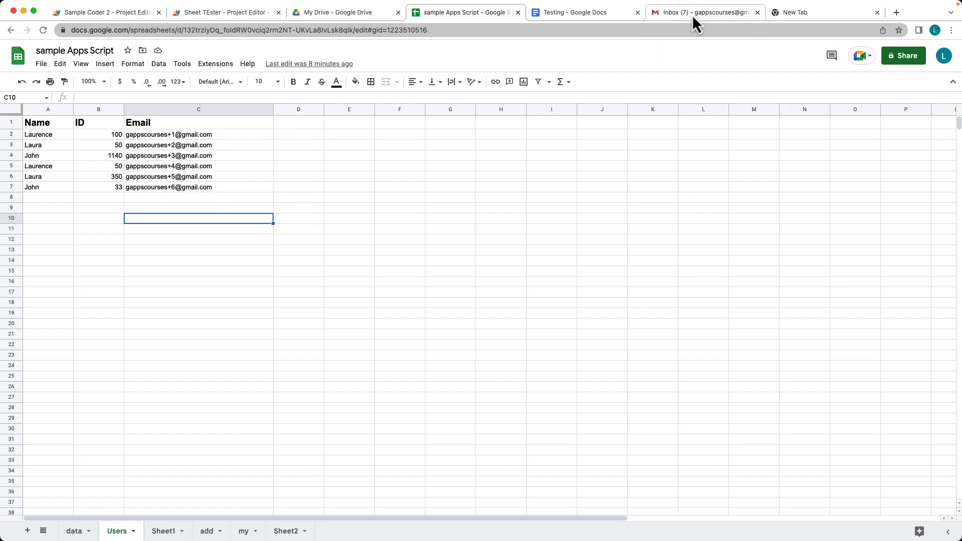
# Review a Welcome email in Gmail, return to the script editor and dismiss the execution log.
pyautogui.click(705, 12)
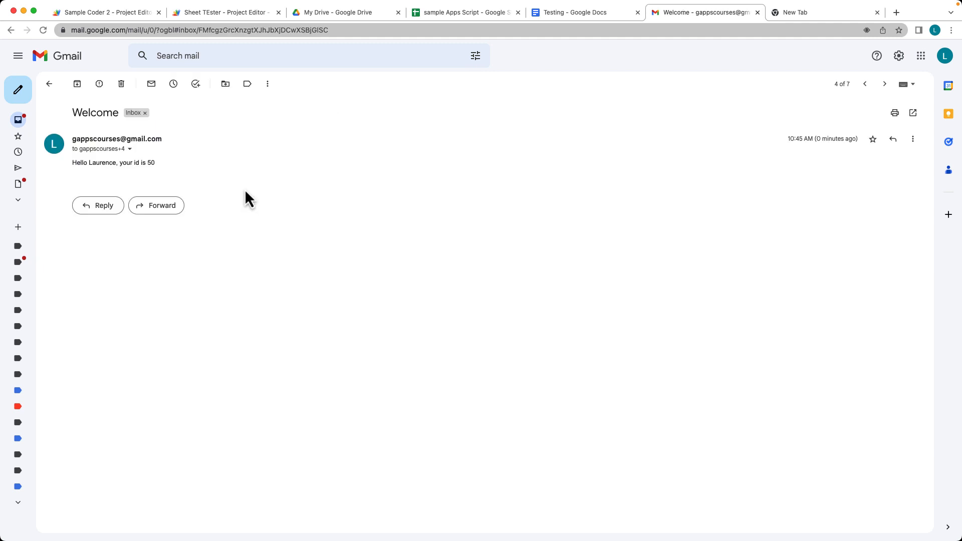
pyautogui.click(49, 83)
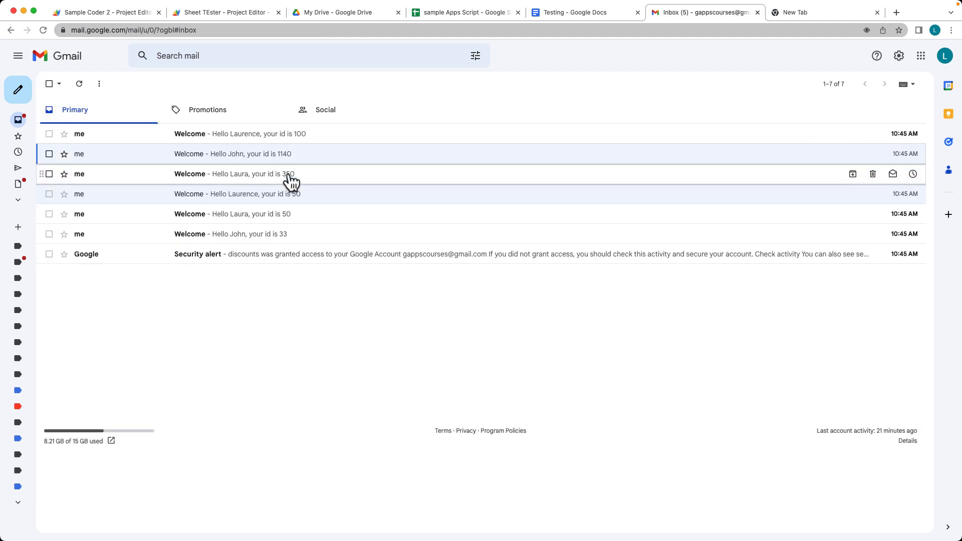
pyautogui.moveTo(212, 40)
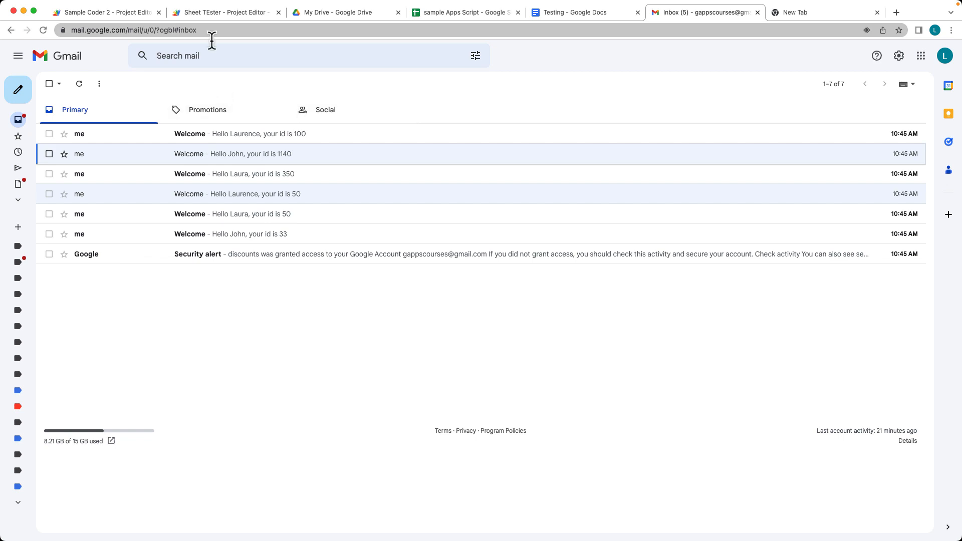
pyautogui.click(226, 12)
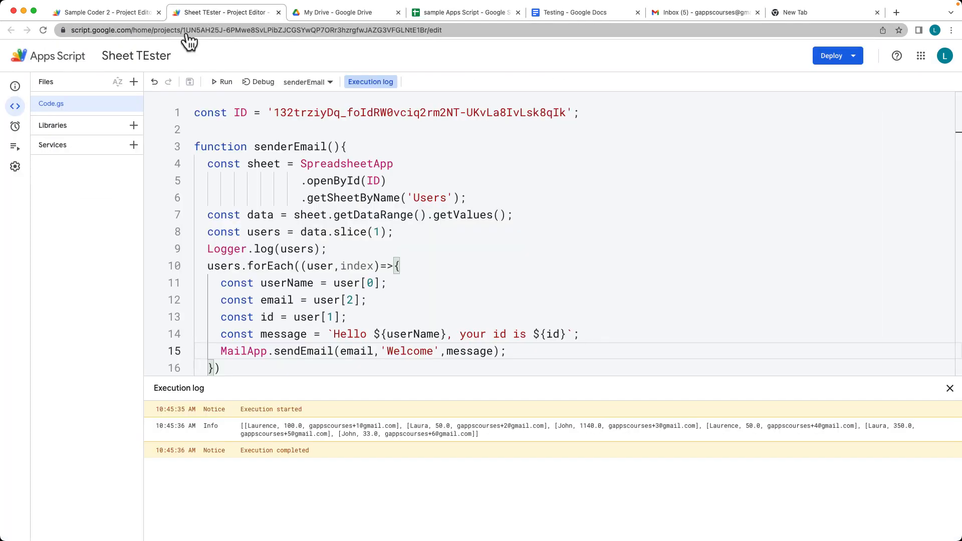
pyautogui.moveTo(879, 408)
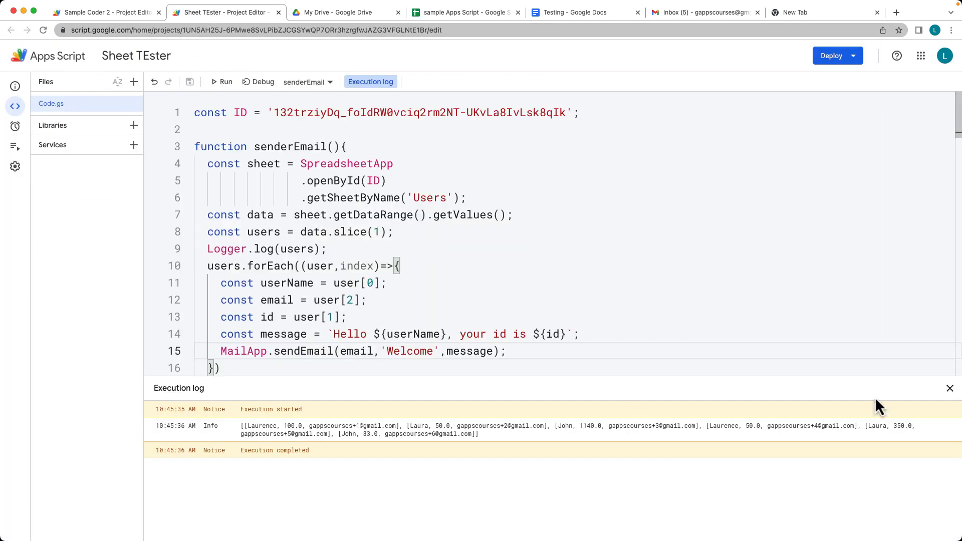
pyautogui.click(949, 388)
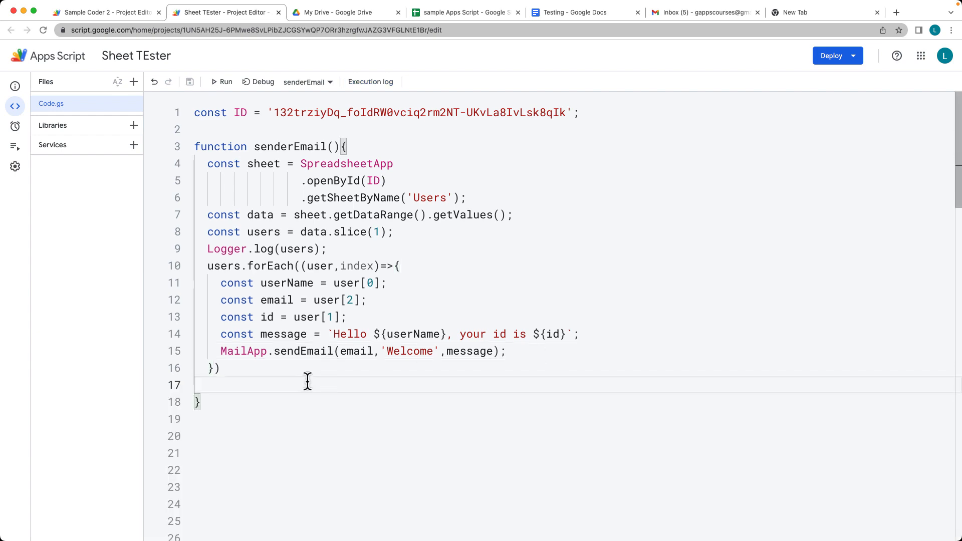